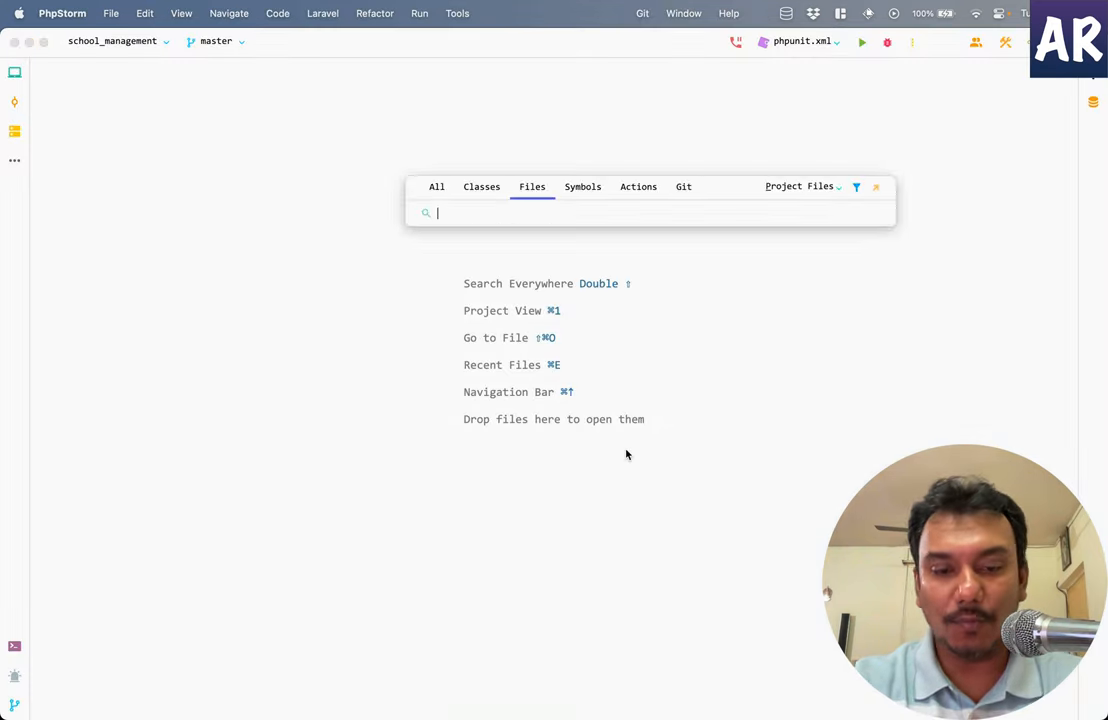
- Search the project files for 'Certi' in Search Everywhere
text(Certi)
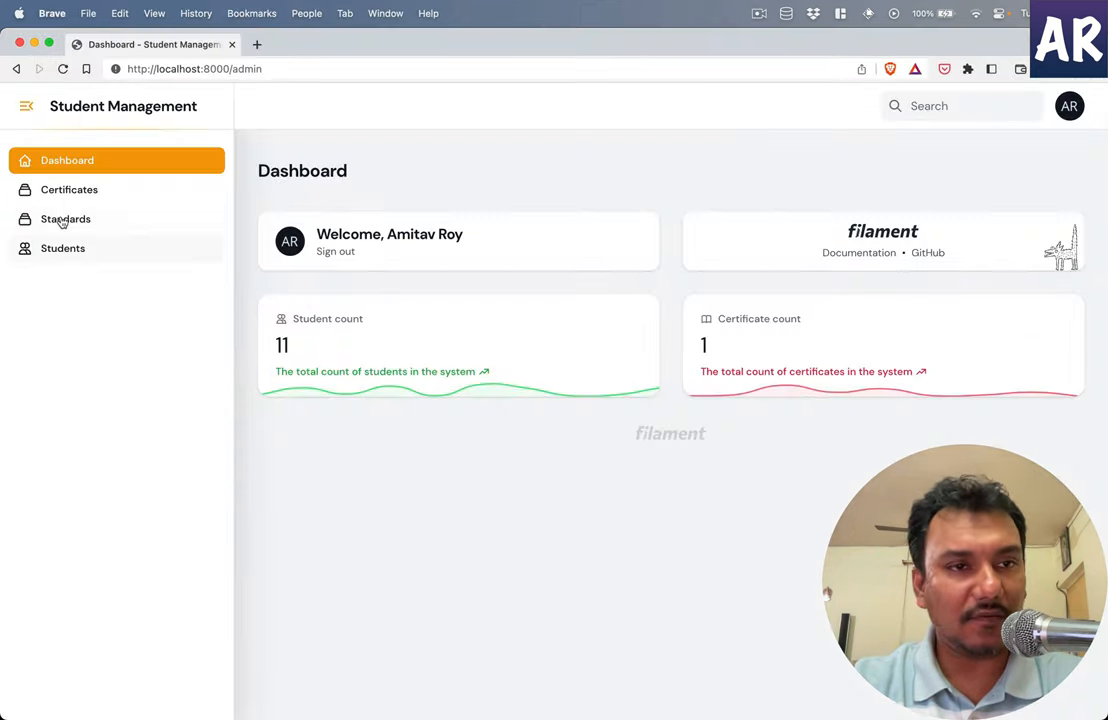
- Look over the dashboard's counts of 11 students and 1 certificate
click(69, 189)
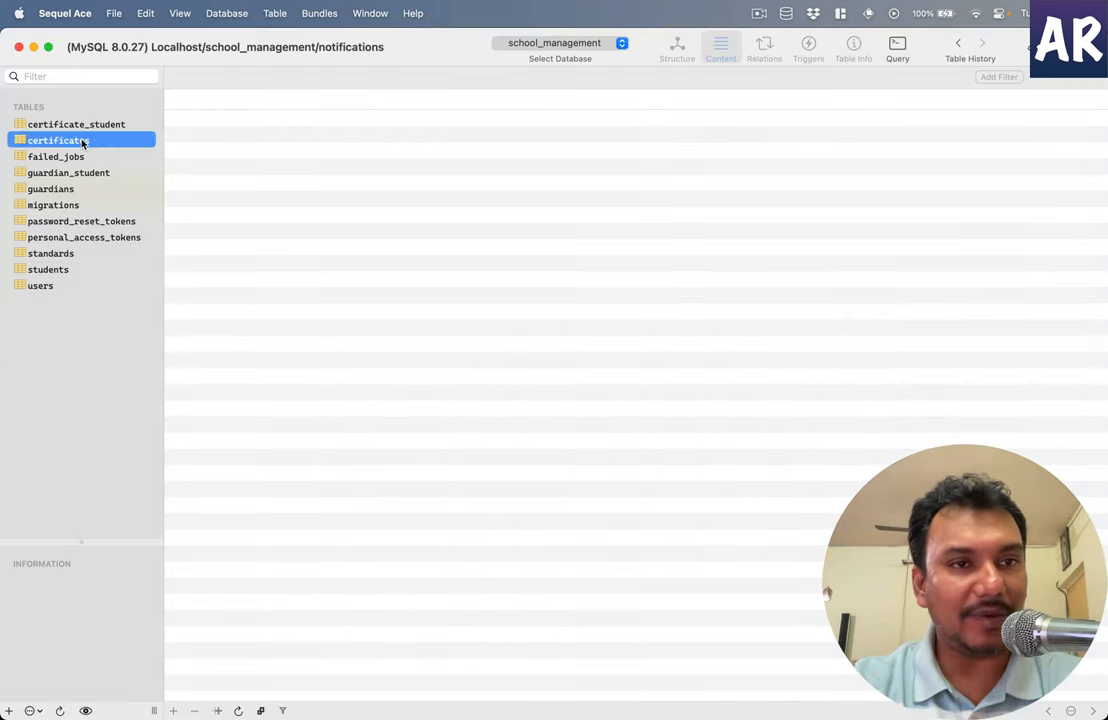
- Open the certificates table to read the Dummy certificate's stored image path
click(58, 140)
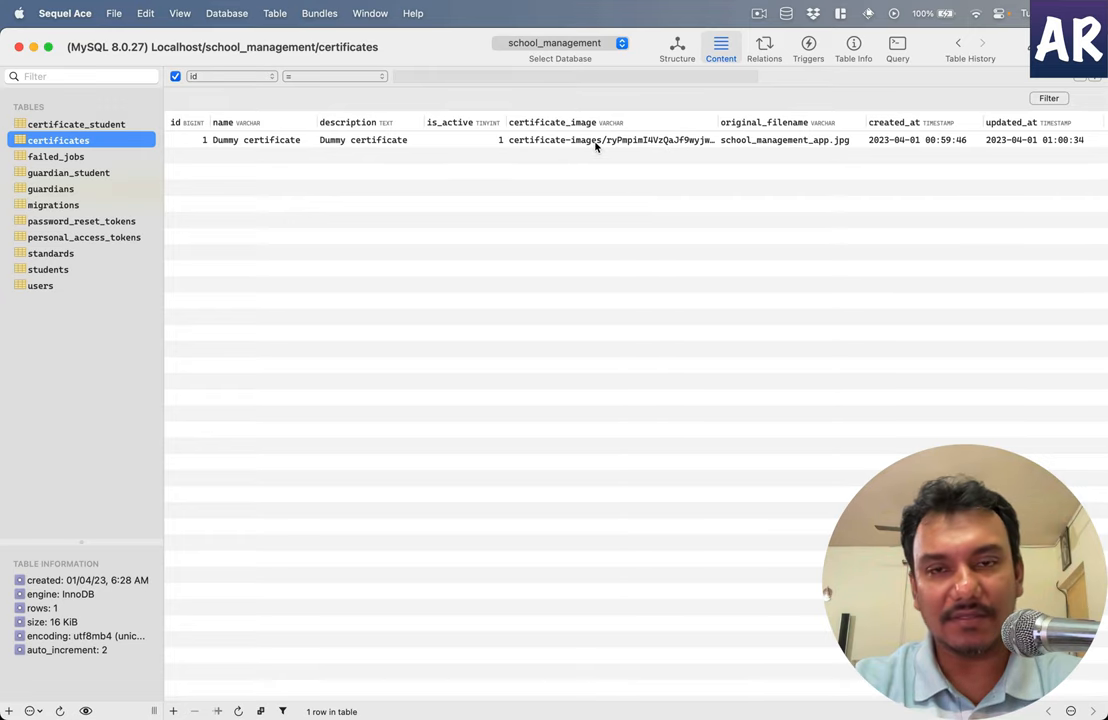
mouse_move(595, 140)
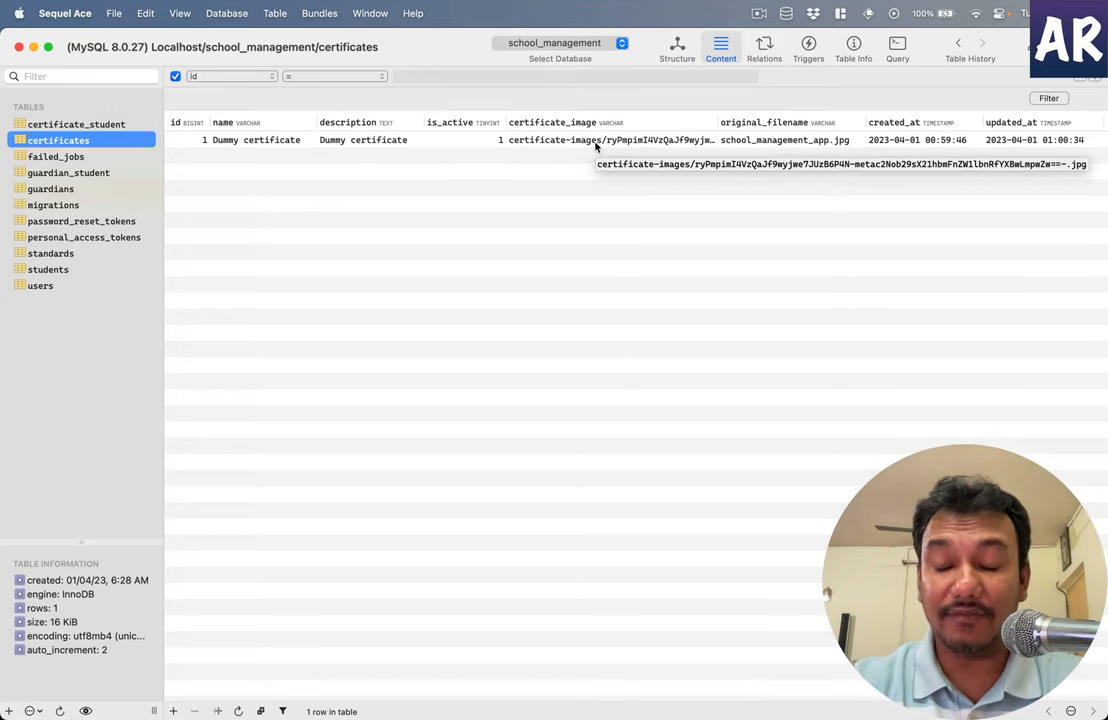
mouse_move(611, 291)
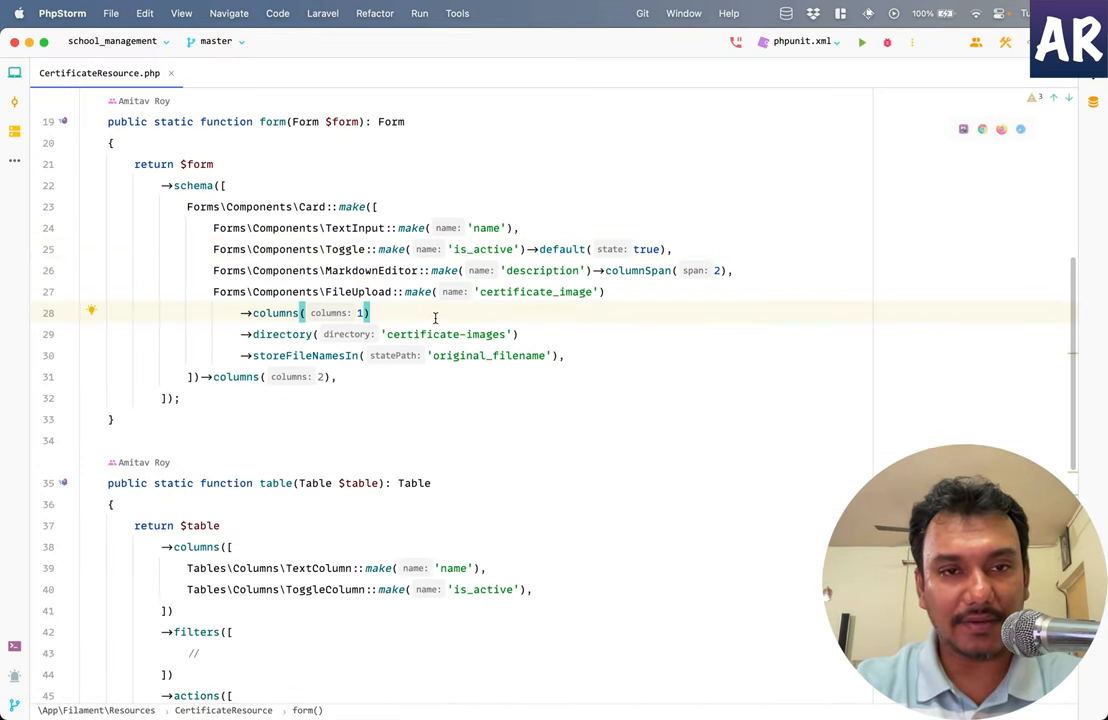
- Add ->multiple() to the certificate image FileUpload after ->columns(1)
text(->multiple())
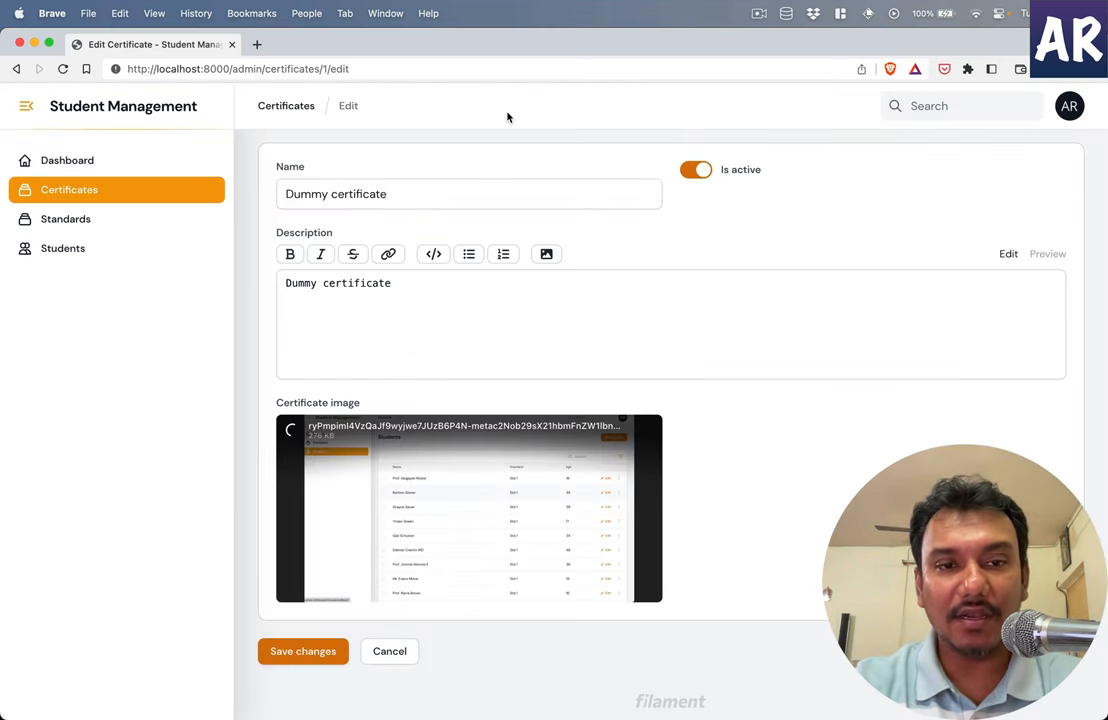
mouse_move(361, 511)
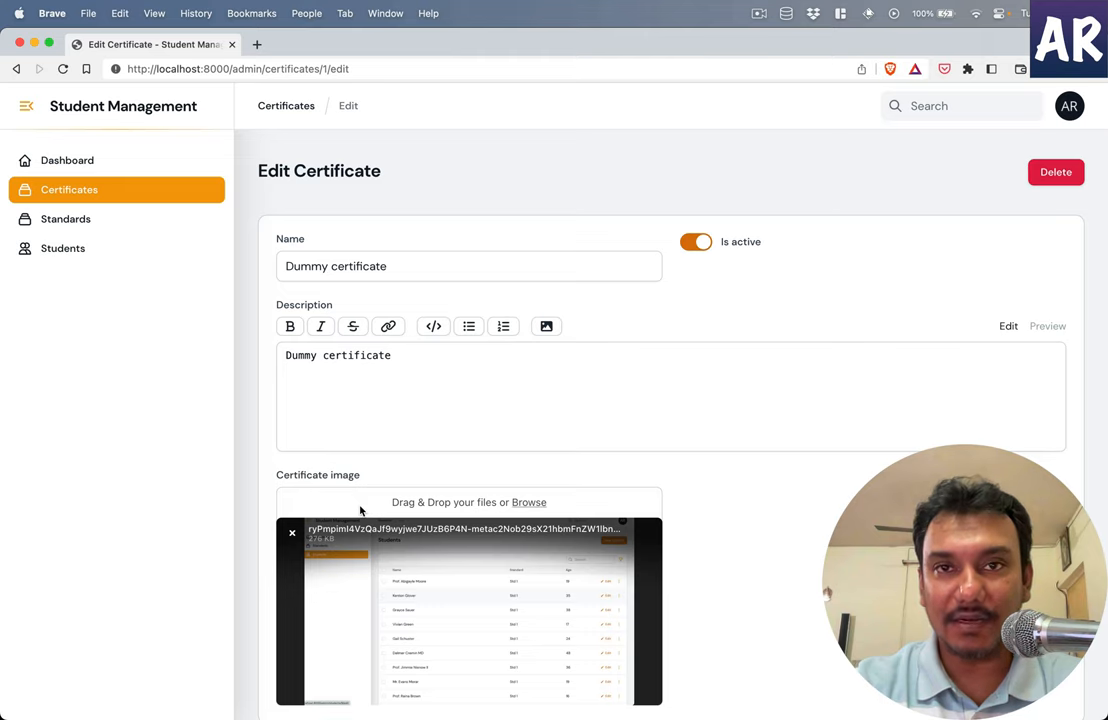
mouse_move(530, 512)
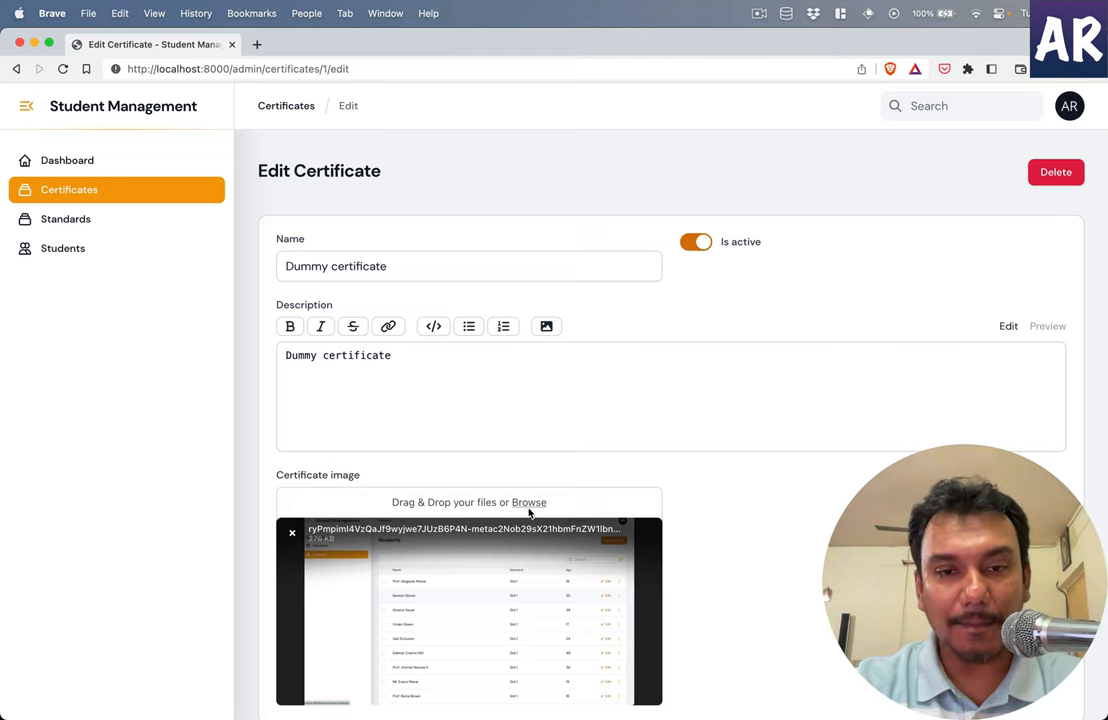
- Open the certificate image chooser and pick the dashboard image on the Desktop
click(528, 502)
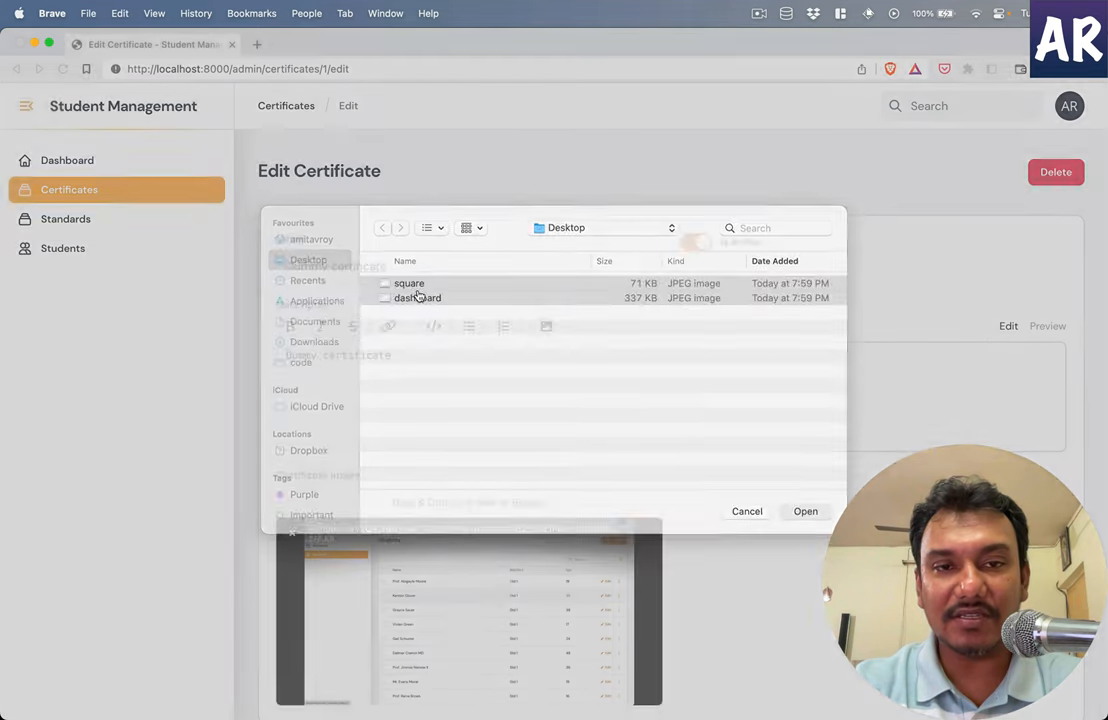
click(805, 511)
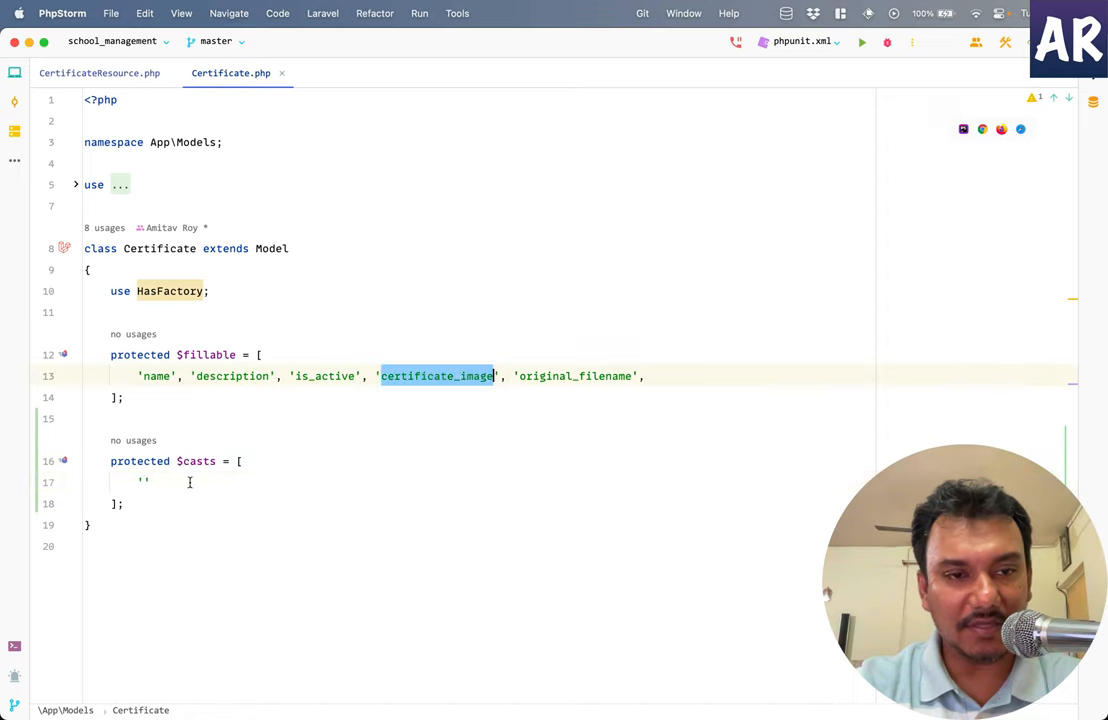
- Map 'certificate_image' to 'array' in $casts and reload the certificate edit page
text('certificate_image' =>)
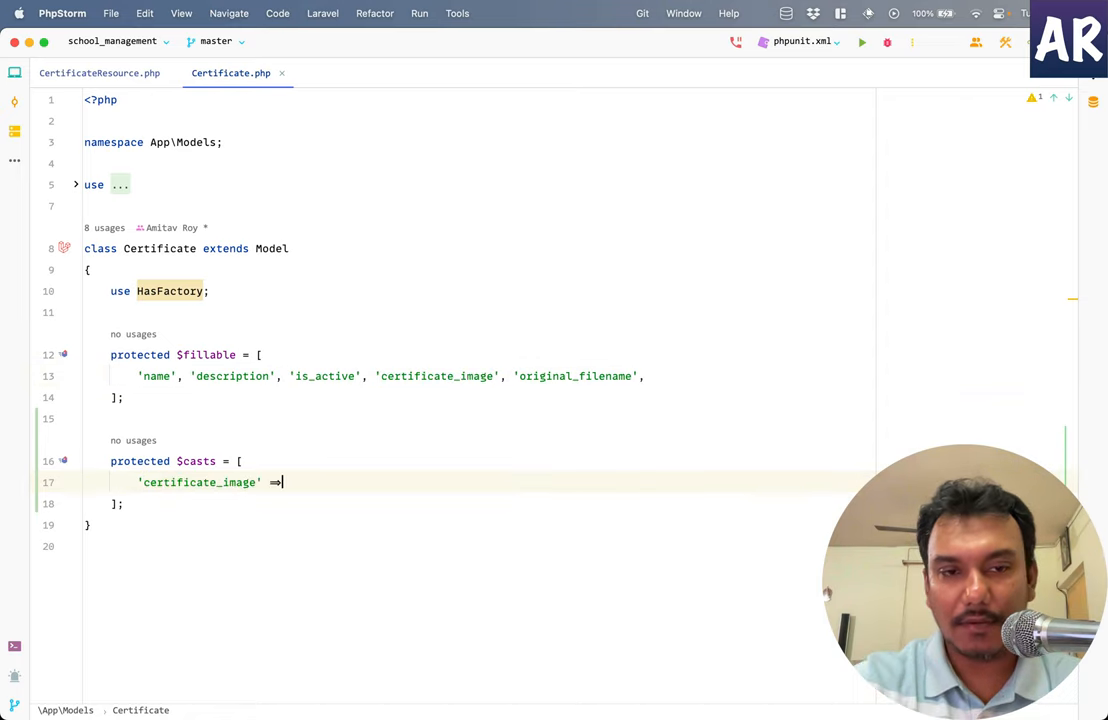
text('array')
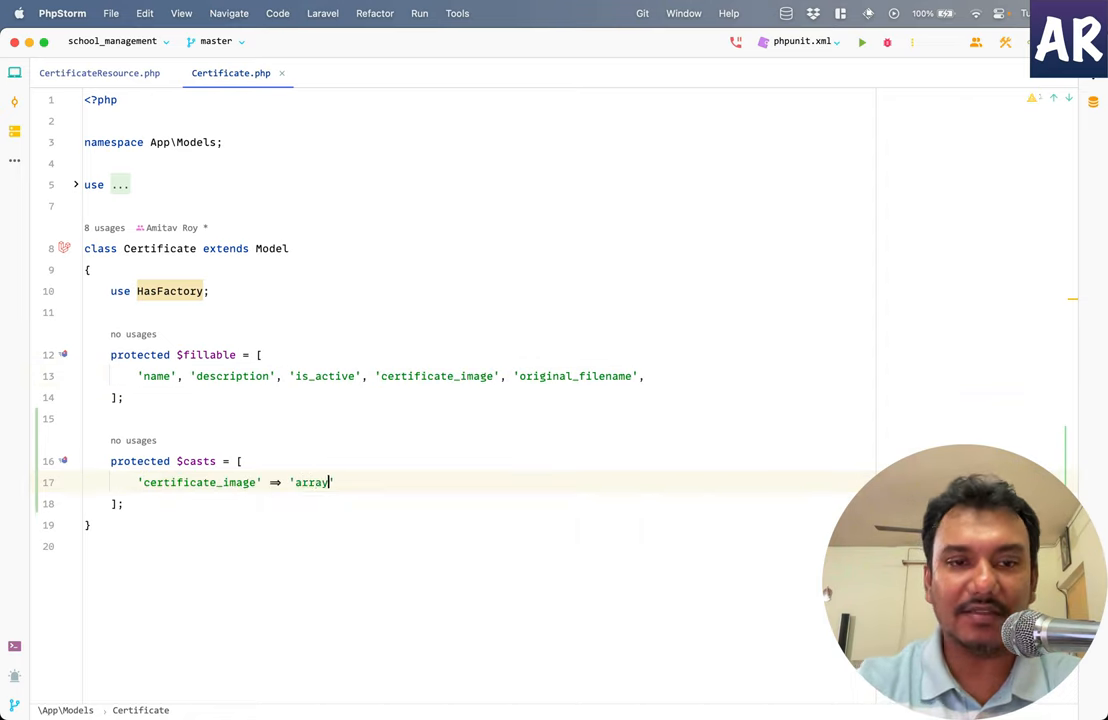
key(cmd+tab)
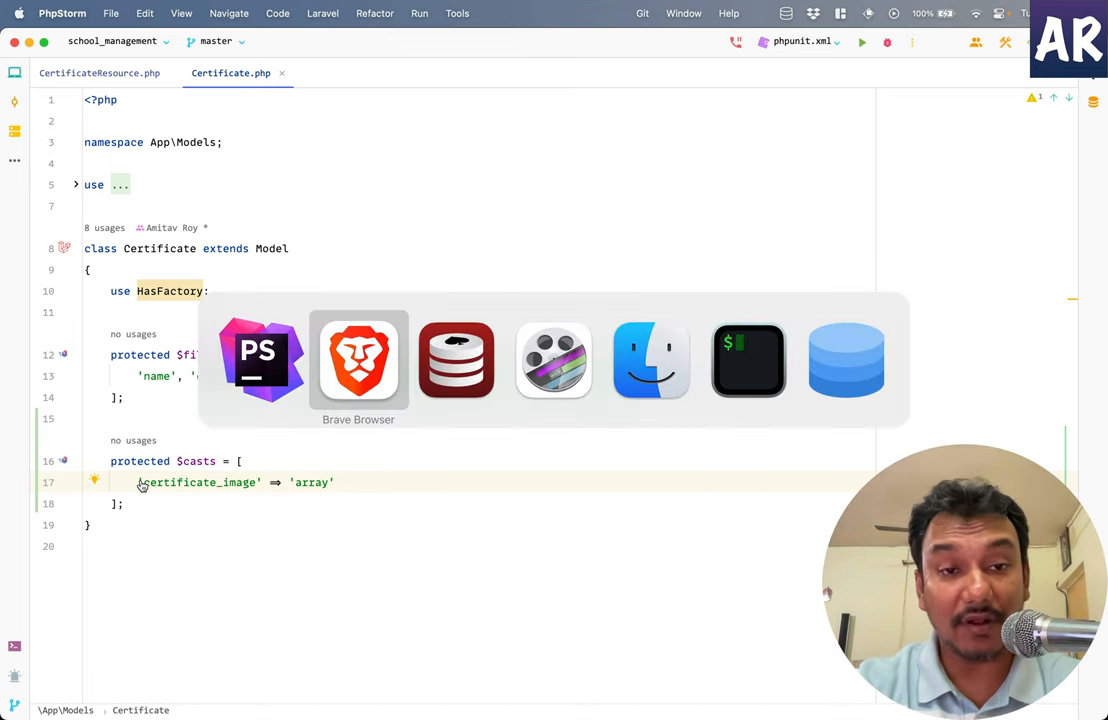
click(358, 360)
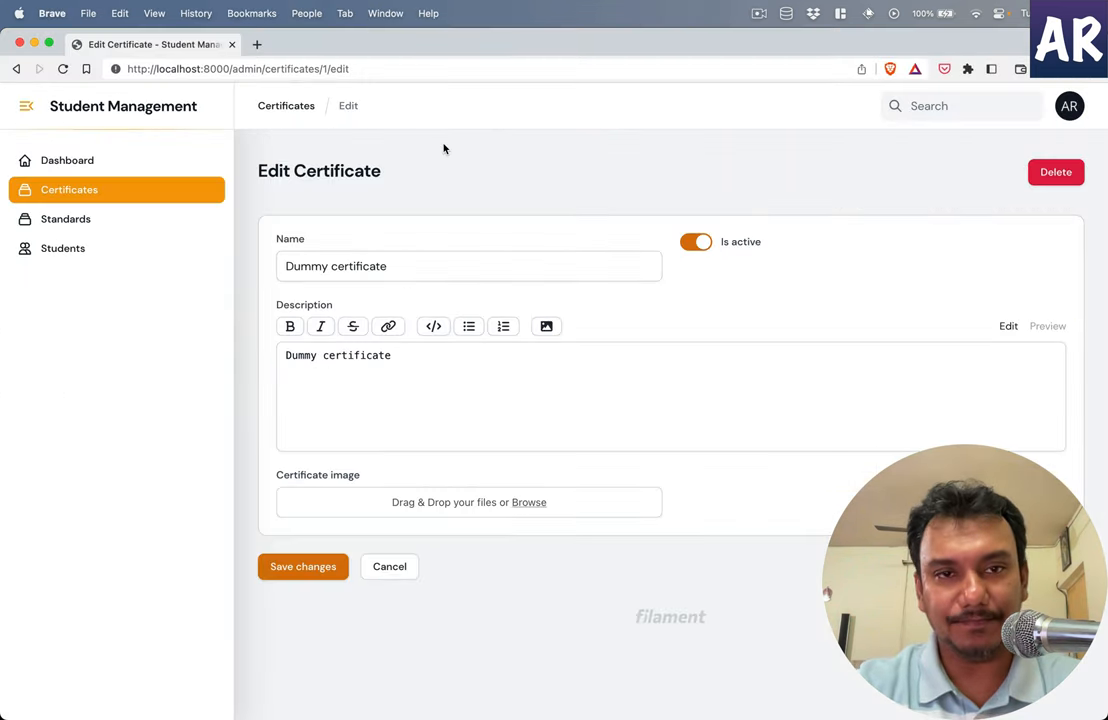
- Upload square.jpg and dashboard.jpg and save, getting 'Cannot access offset of type string on string'
click(528, 502)
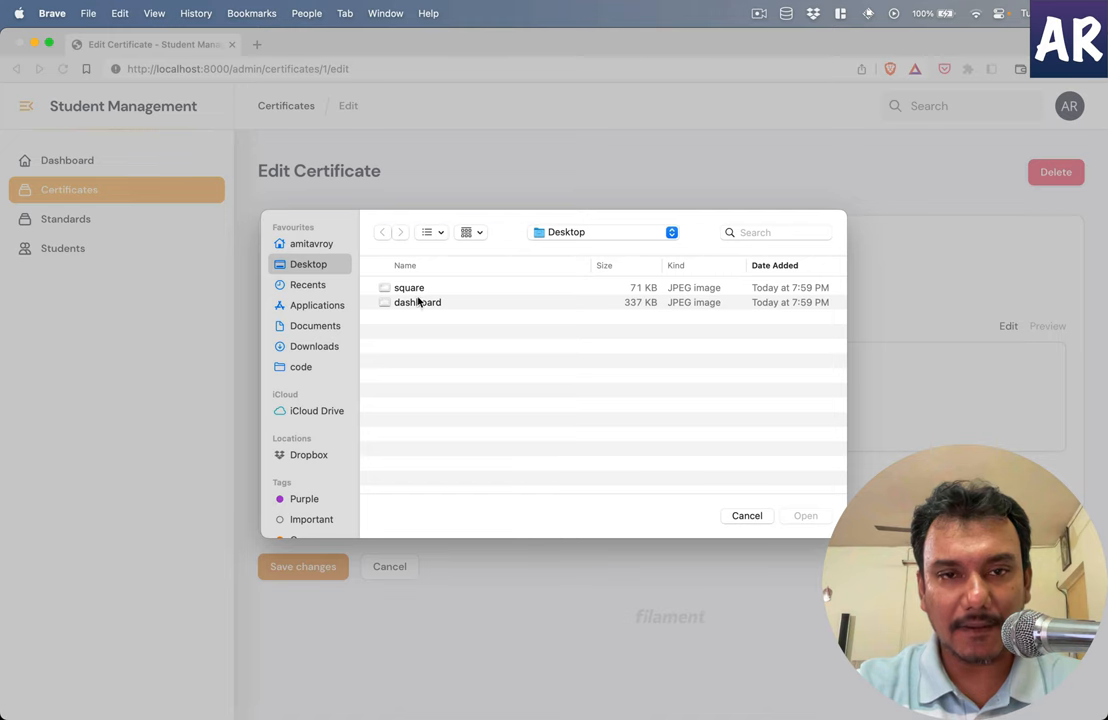
click(746, 515)
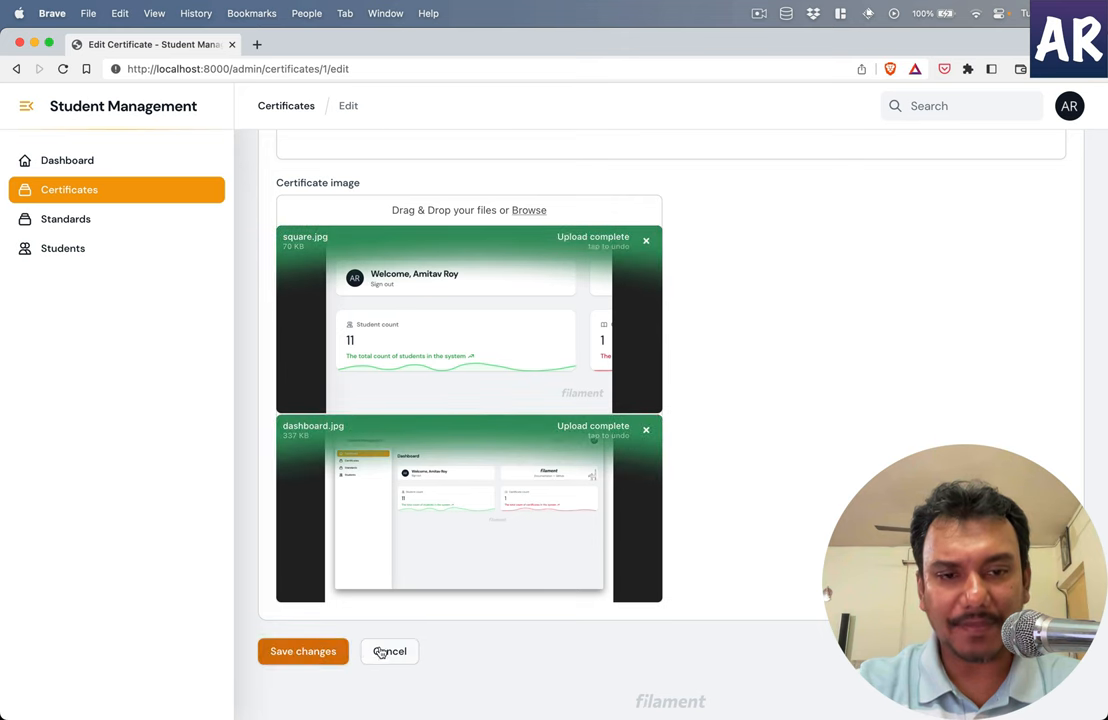
click(303, 651)
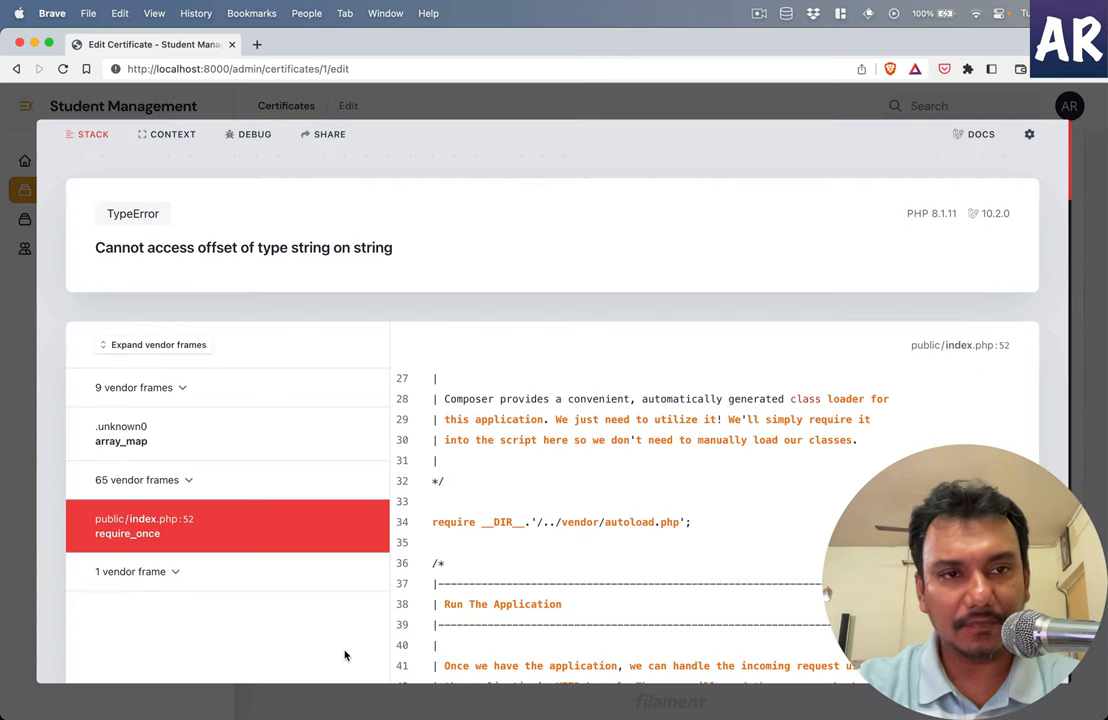
mouse_move(294, 266)
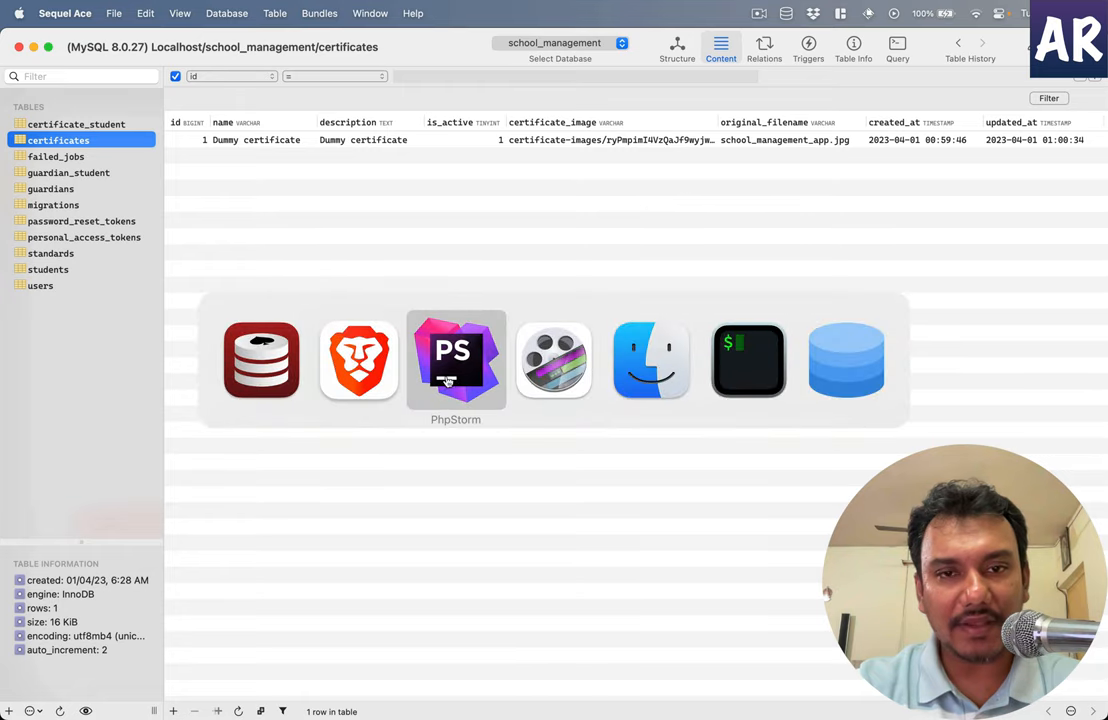
- Delete the ->storeFileNamesIn('original_filename') line from the certificate image upload chain
click(456, 360)
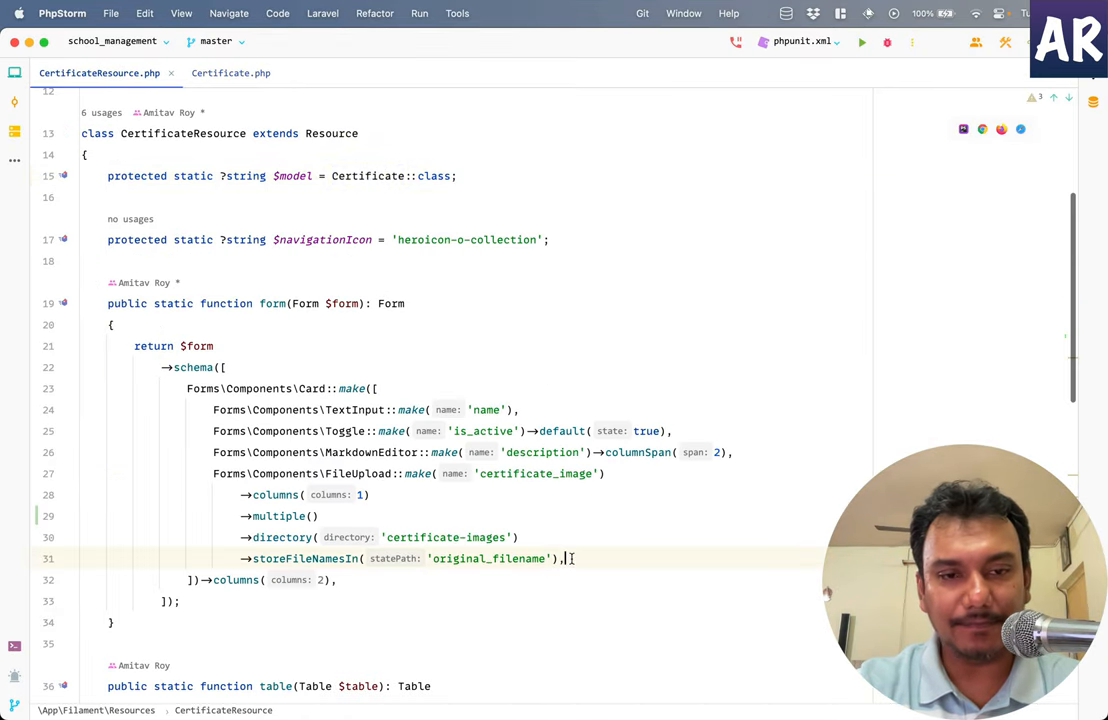
key(Delete)
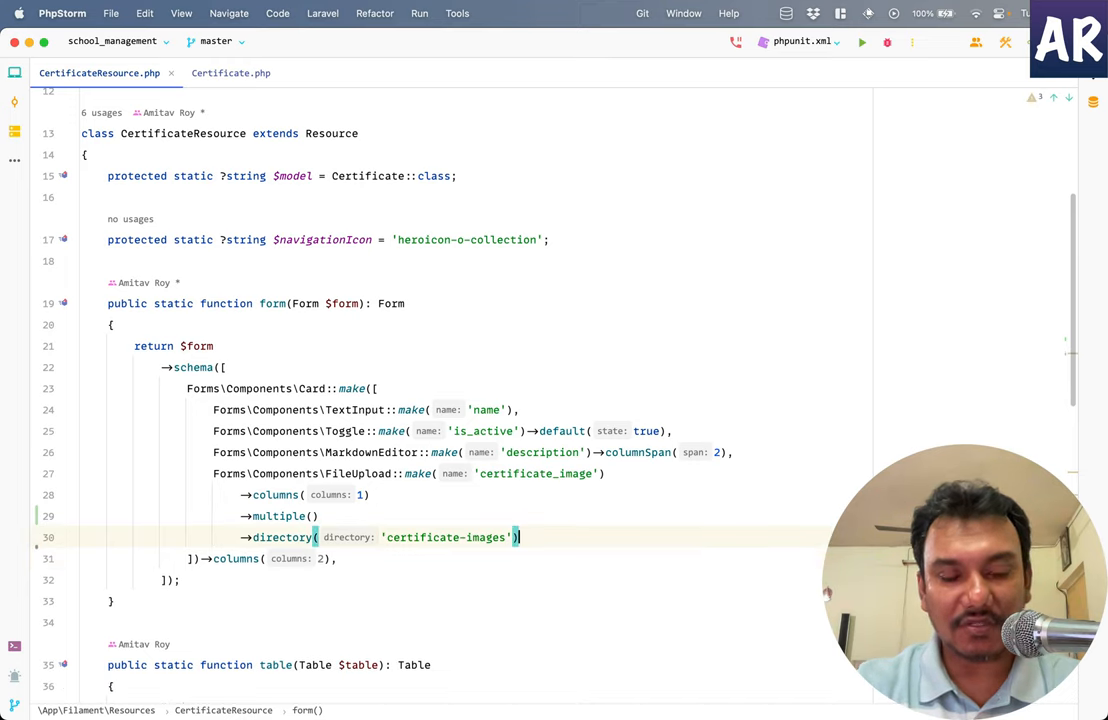
key(cmd+tab)
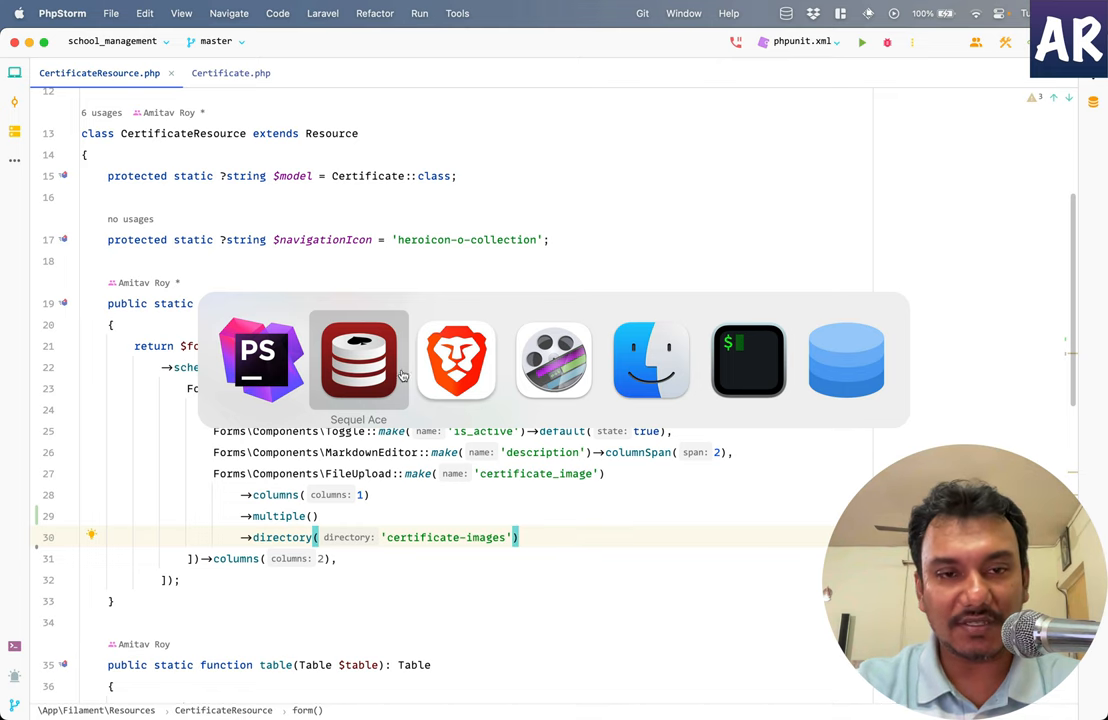
- Clear the Dummy certificate's certificate_image cell and confirm the empty value
click(358, 360)
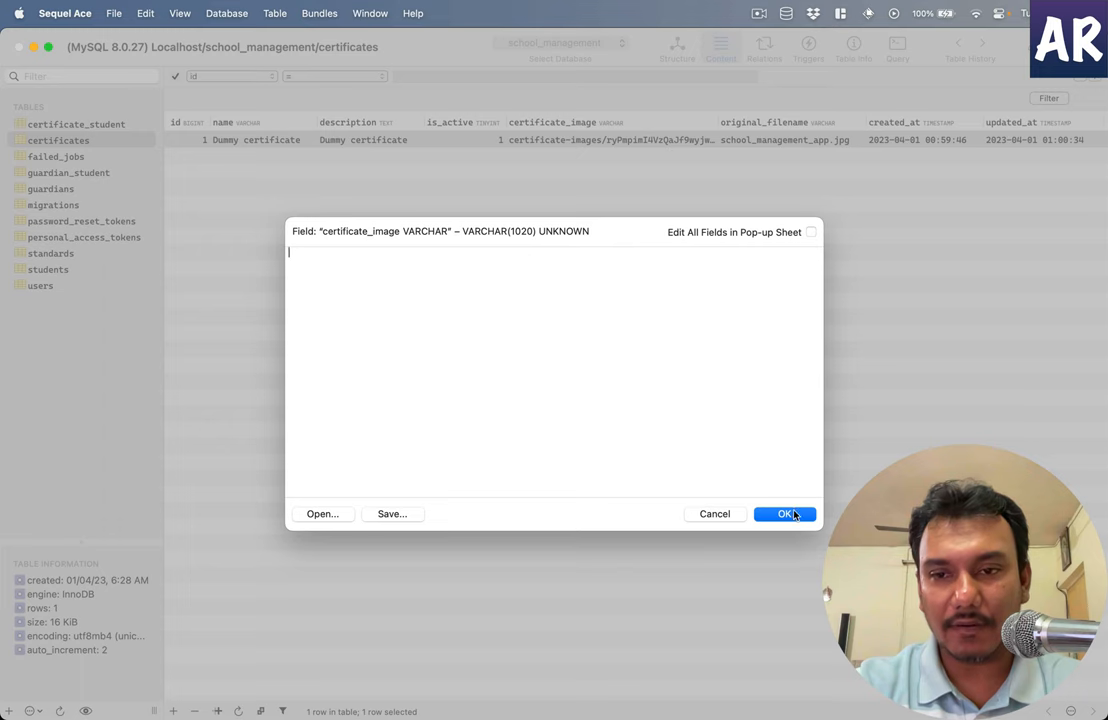
click(785, 513)
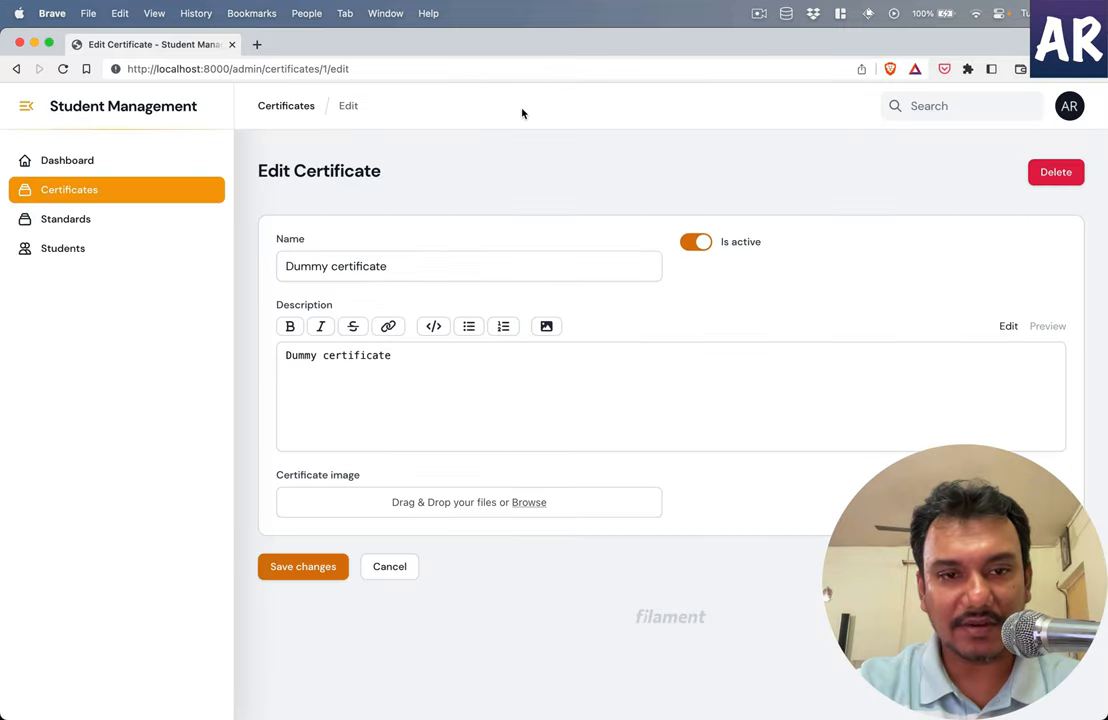
- Upload square.jpg and dashboard.jpg and save the Dummy certificate with both images
click(528, 502)
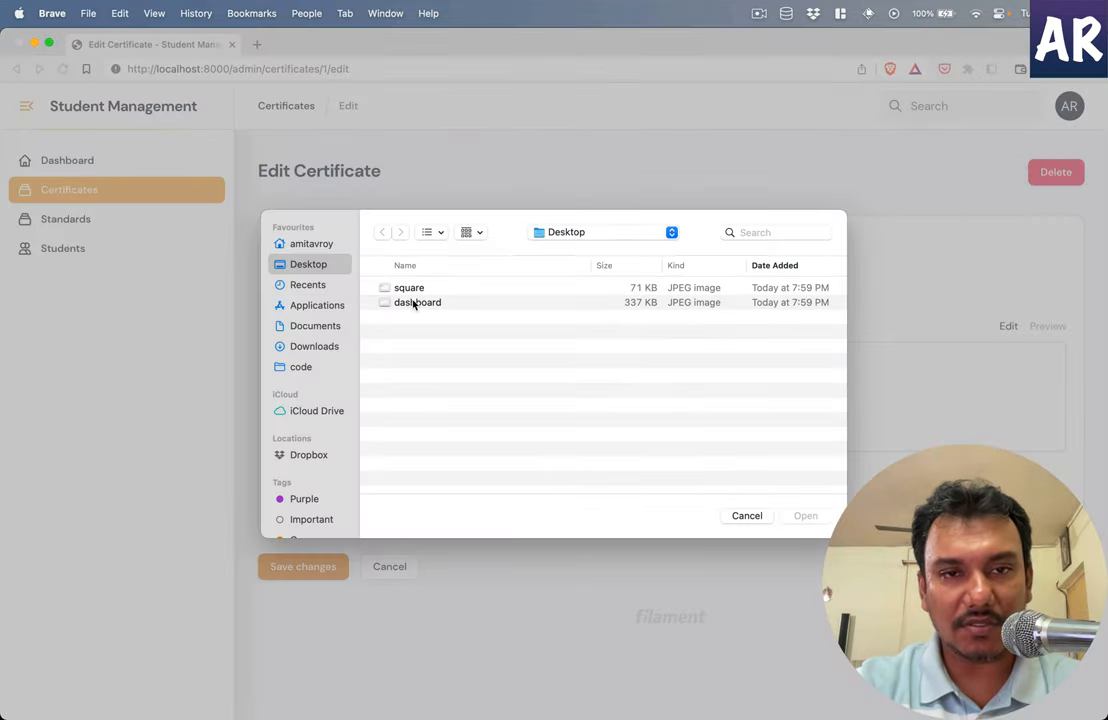
click(805, 515)
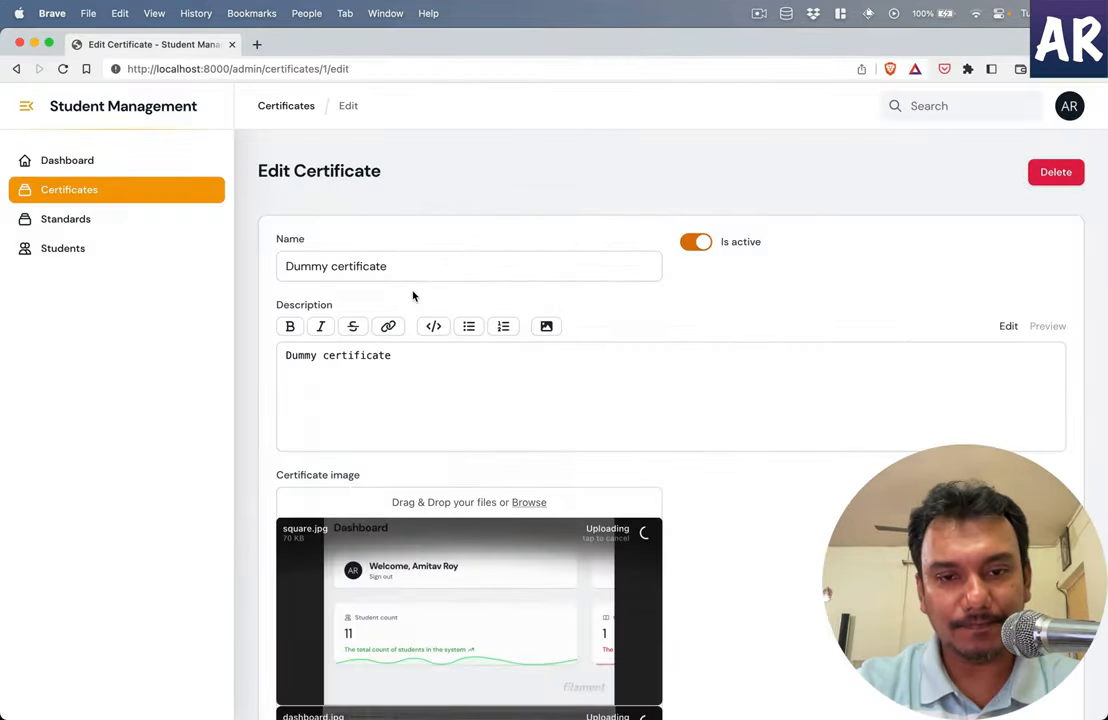
scroll(down, 3)
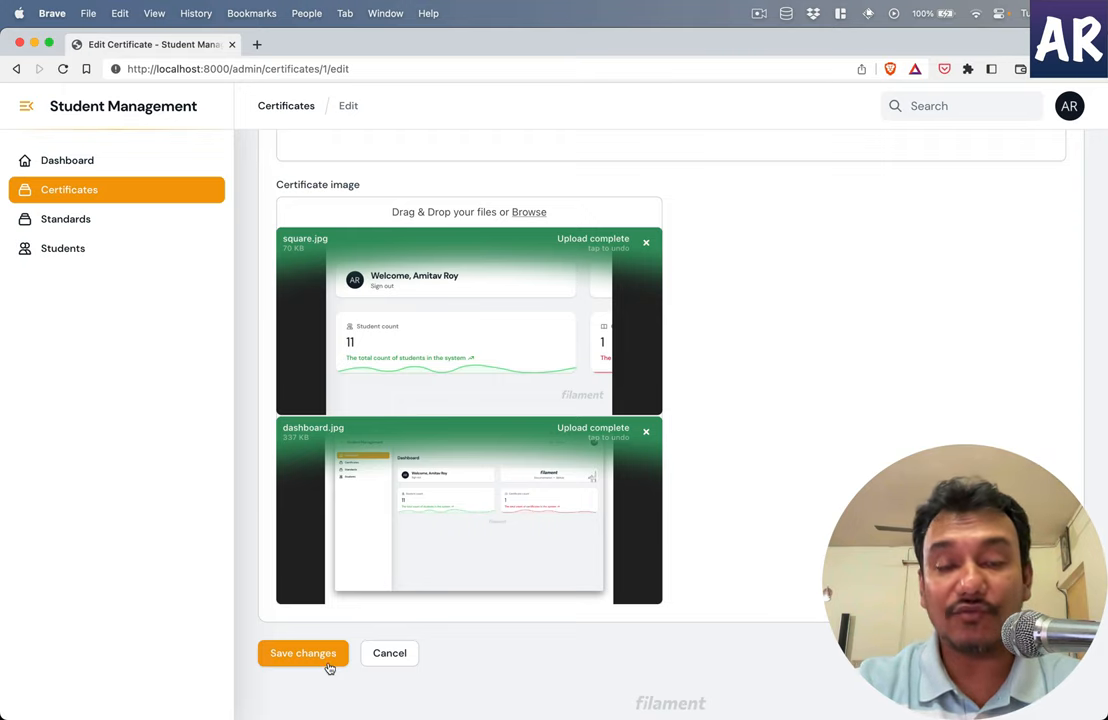
click(303, 653)
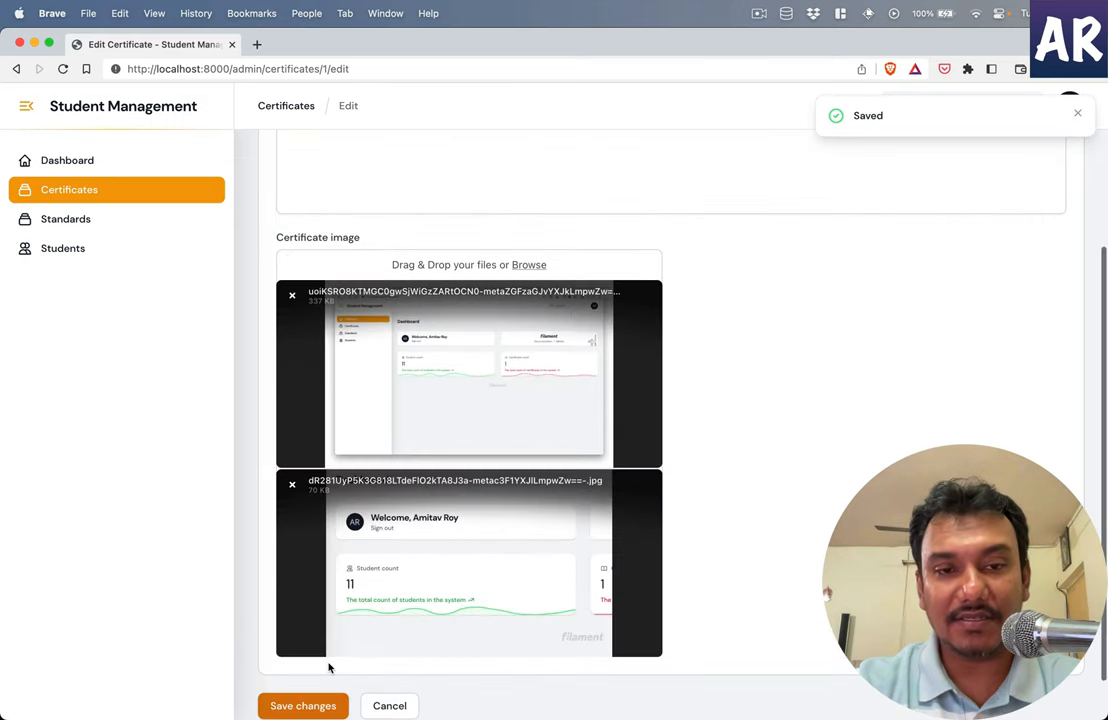
mouse_move(719, 559)
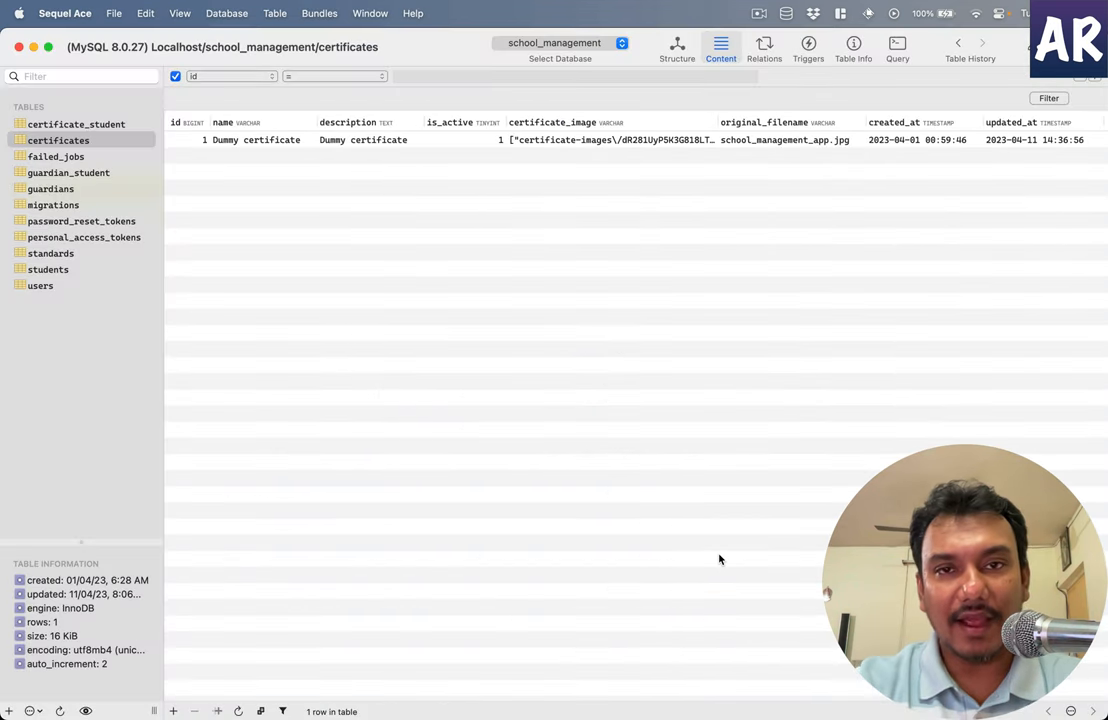
- Inspect the certificate_image JSON array of two certificate-images paths, then cancel without editing
double_click(610, 140)
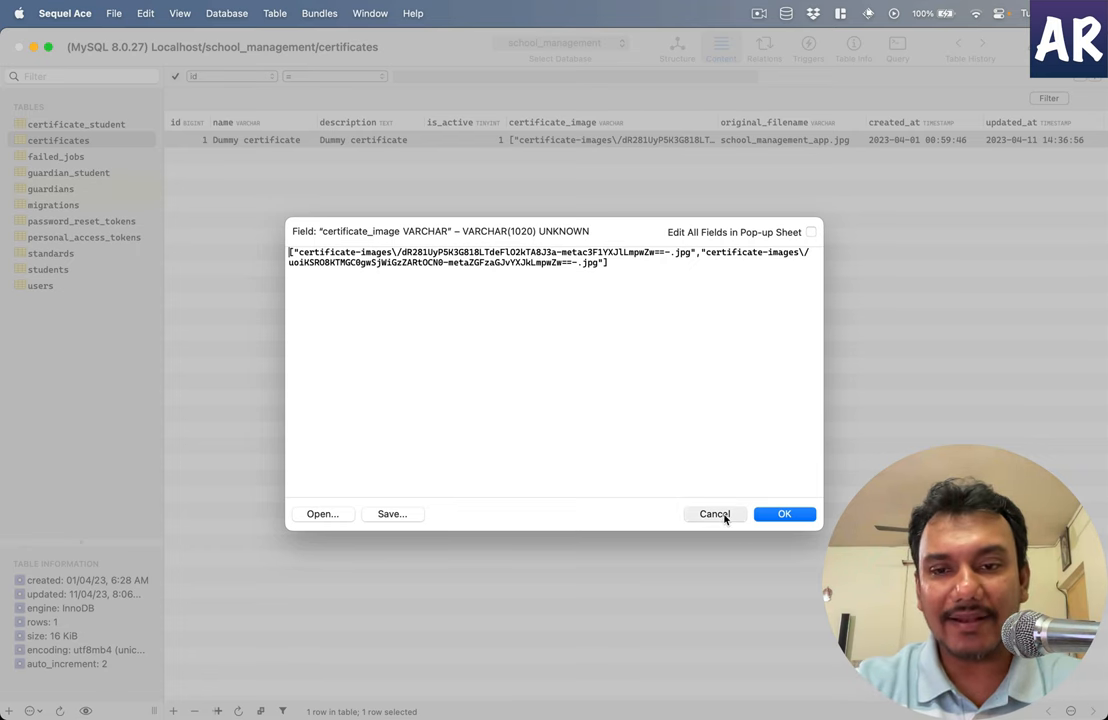
click(714, 514)
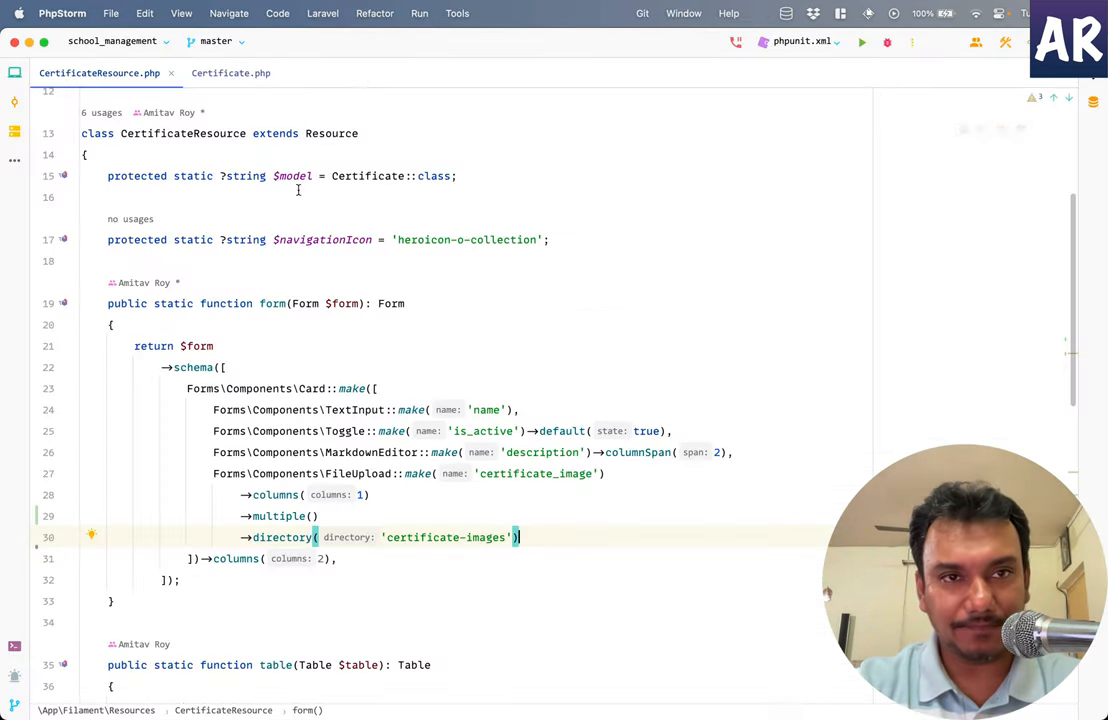
- Add ->storeFileNamesIn('original_filename') to the upload, and cast original_filename to array in Certificate.php
text(->storeFileNamesIn(statePath: 'original_filename'),)
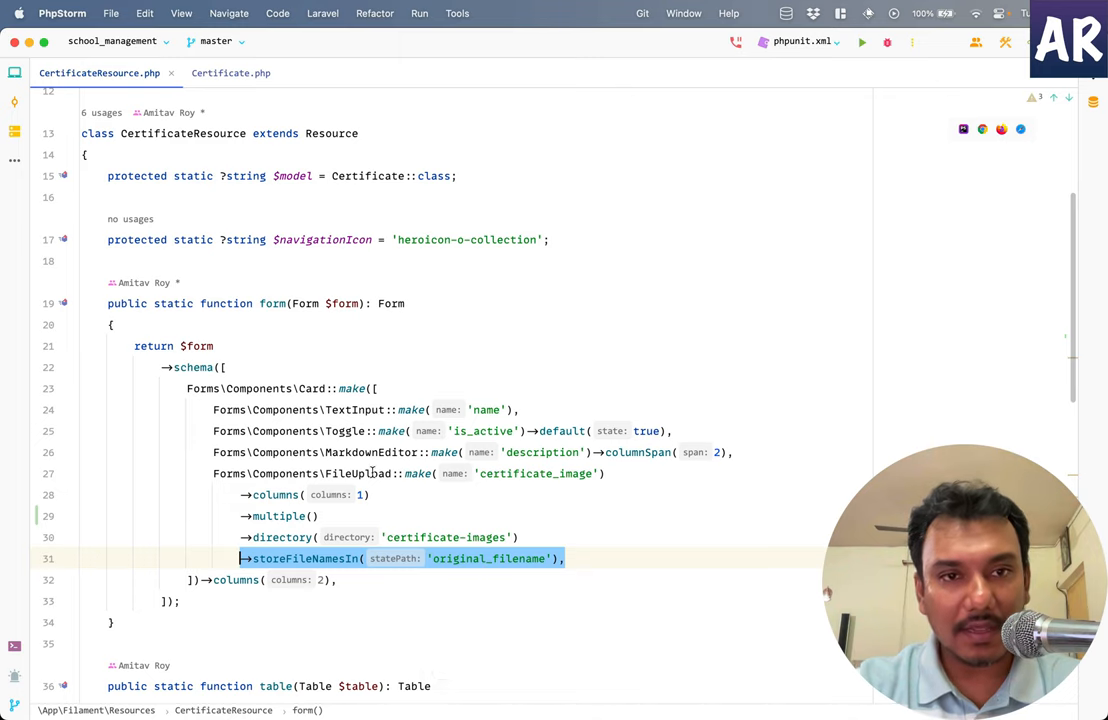
click(230, 72)
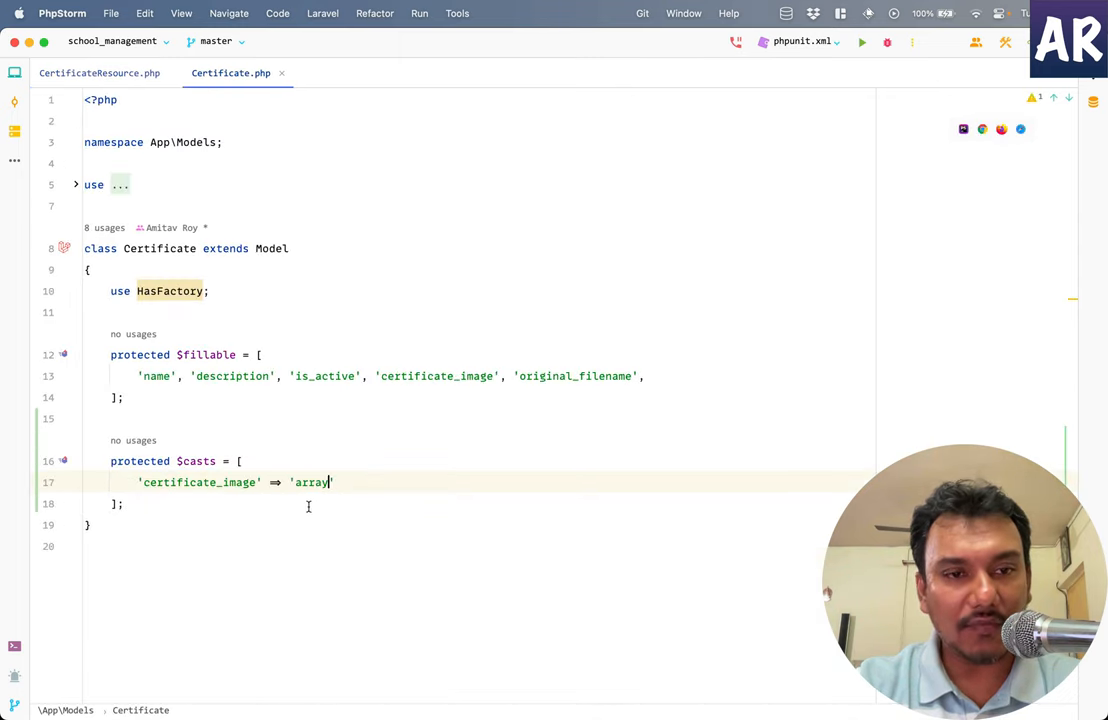
click(99, 72)
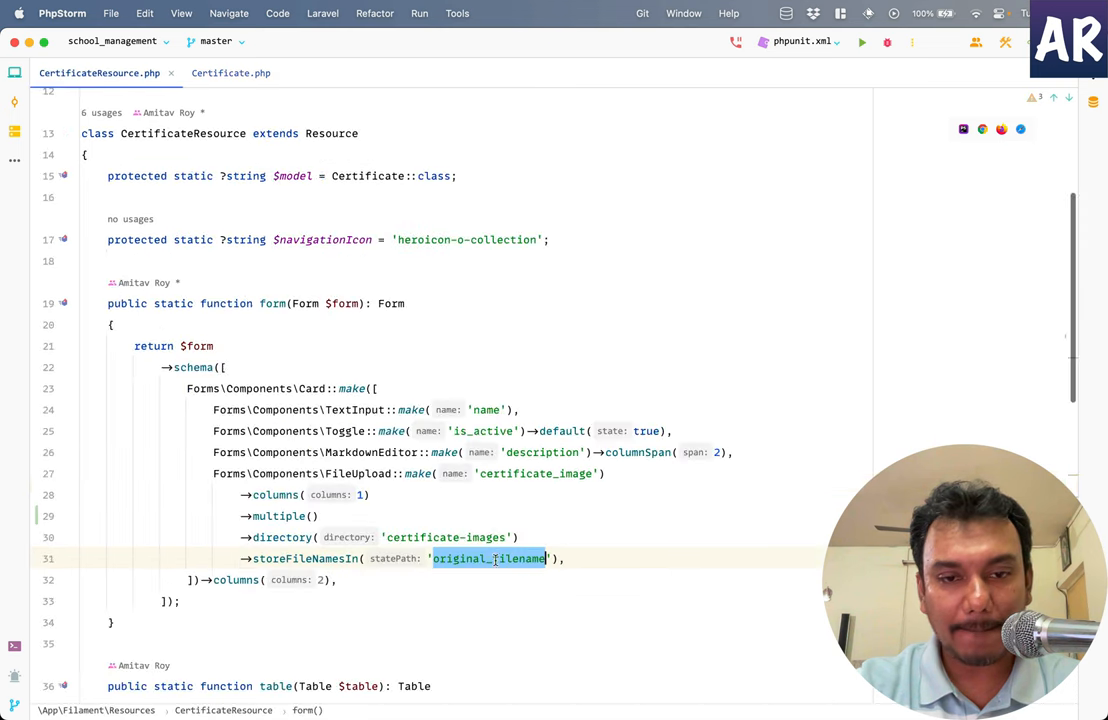
click(230, 72)
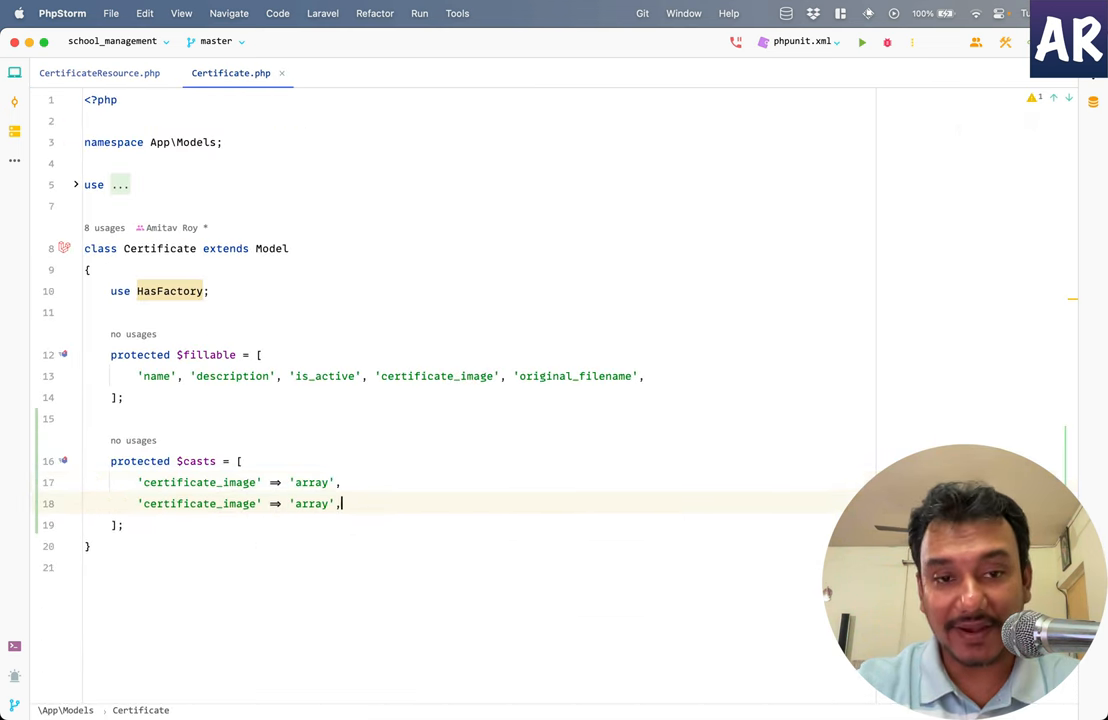
text(original_filename)
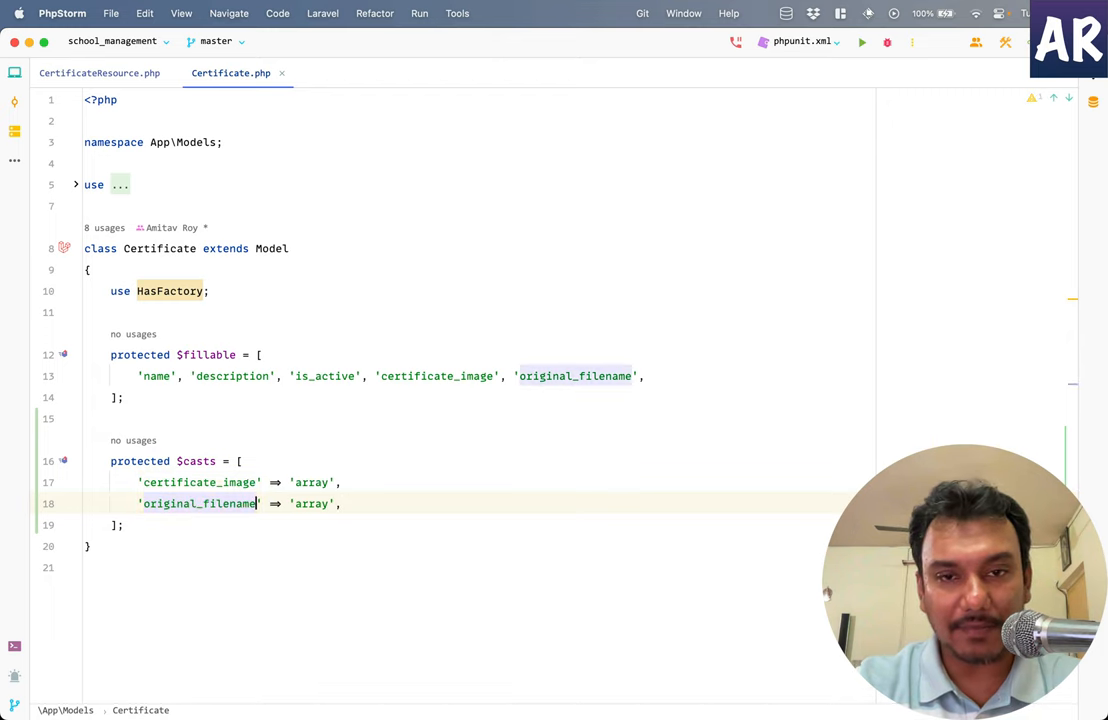
mouse_move(99, 72)
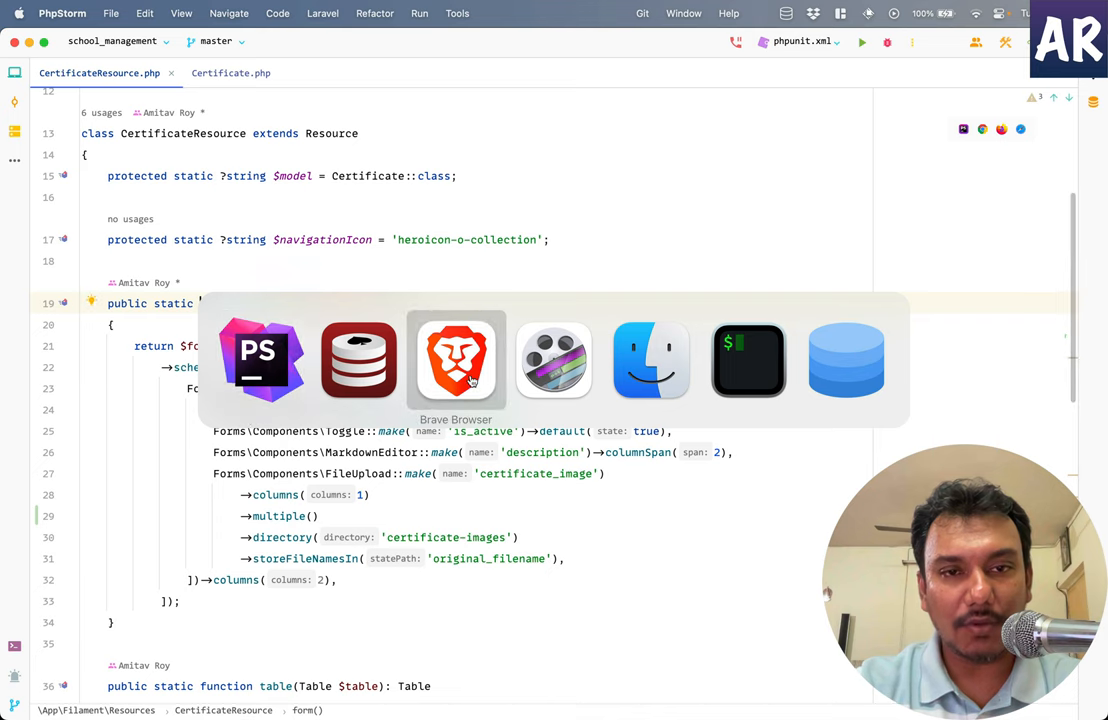
- Reload the Edit Certificate page and browse for new files in the Certificate image field
click(456, 360)
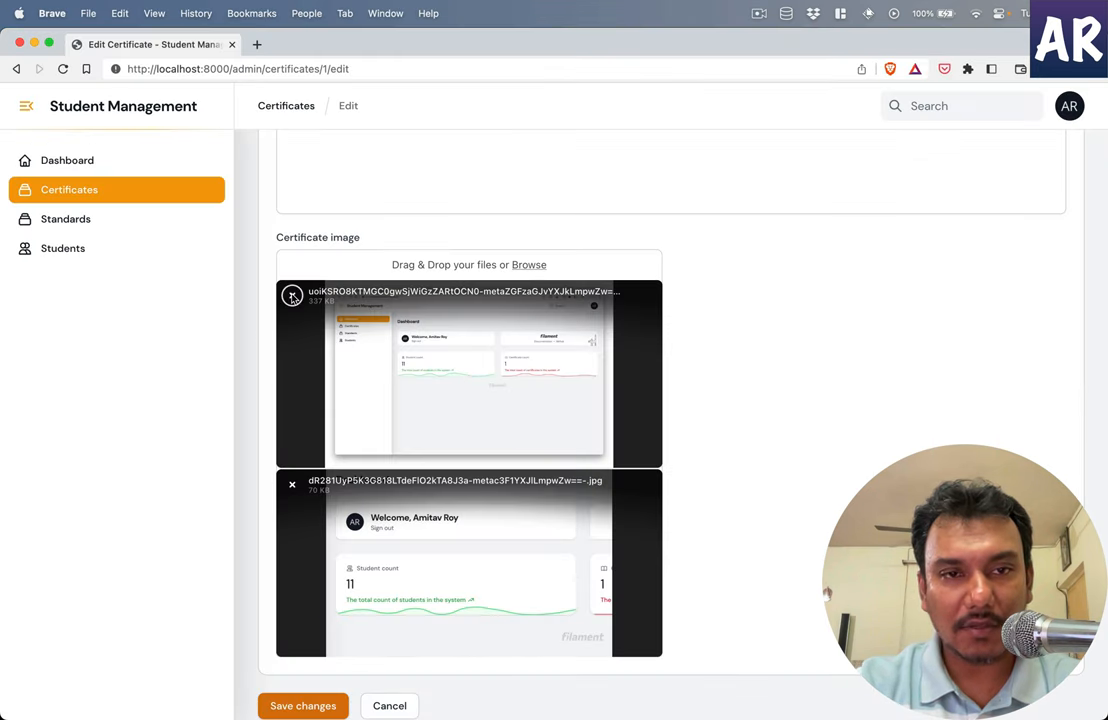
click(303, 705)
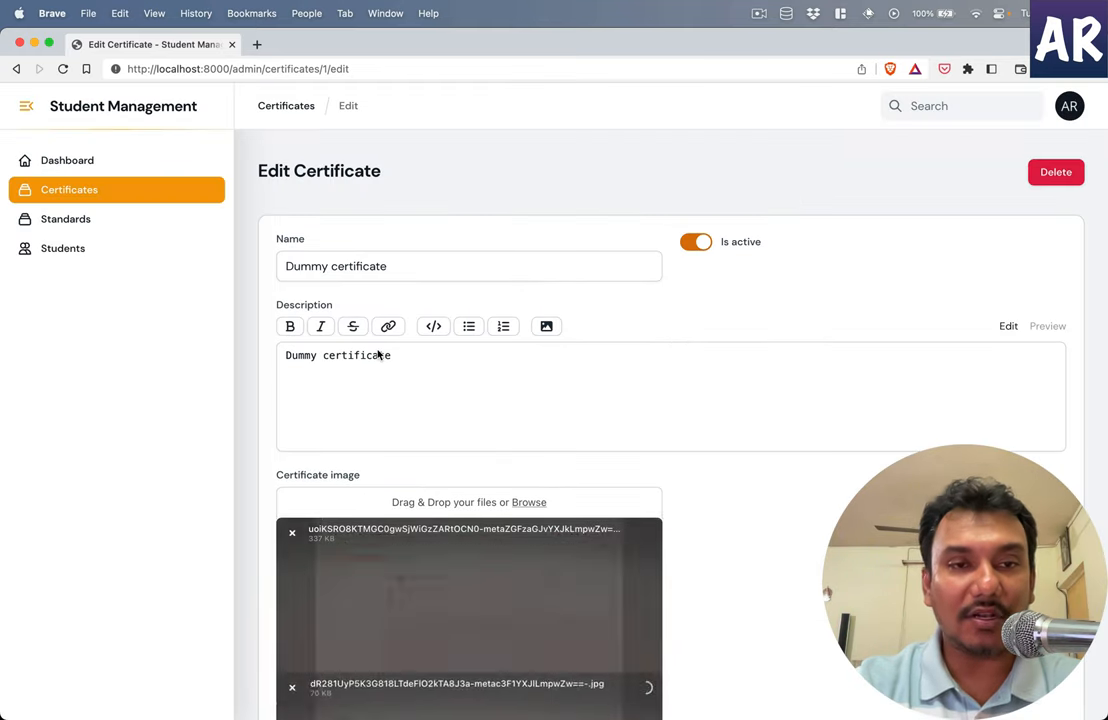
scroll(down, 3)
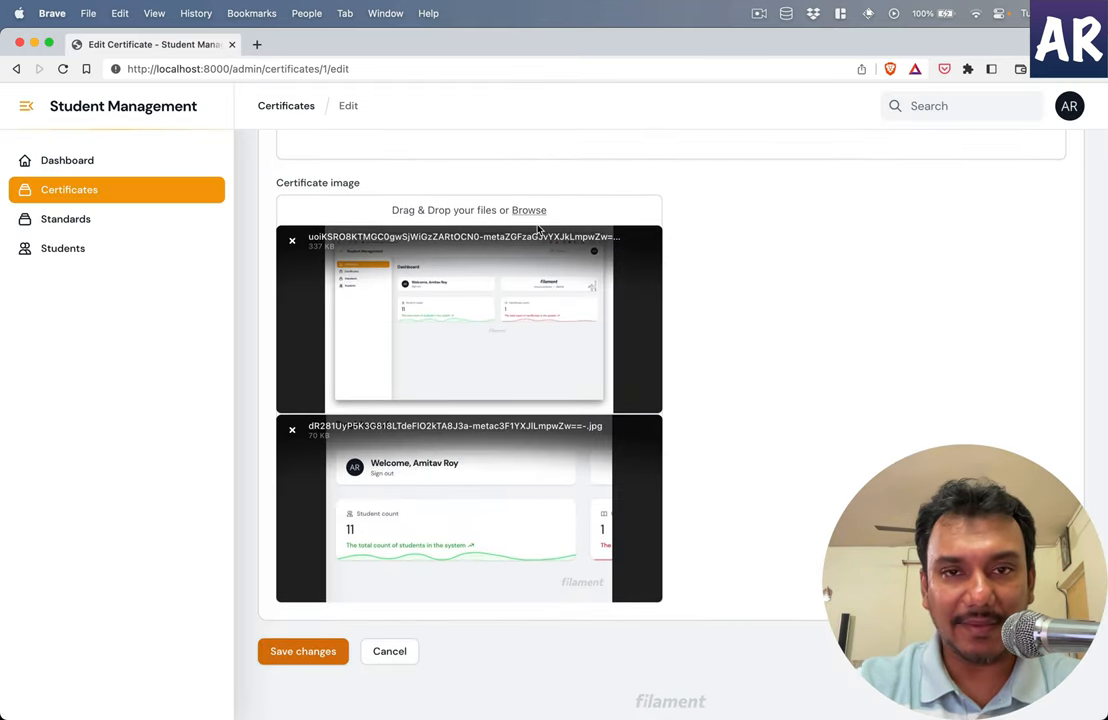
click(529, 210)
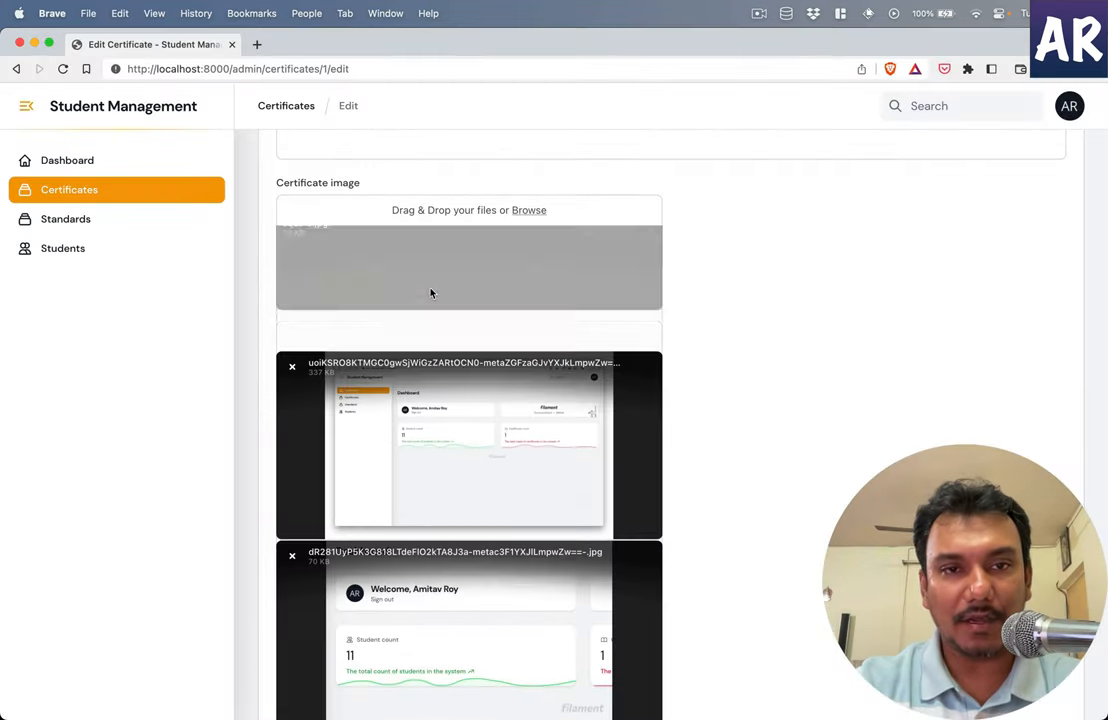
scroll(up, 3)
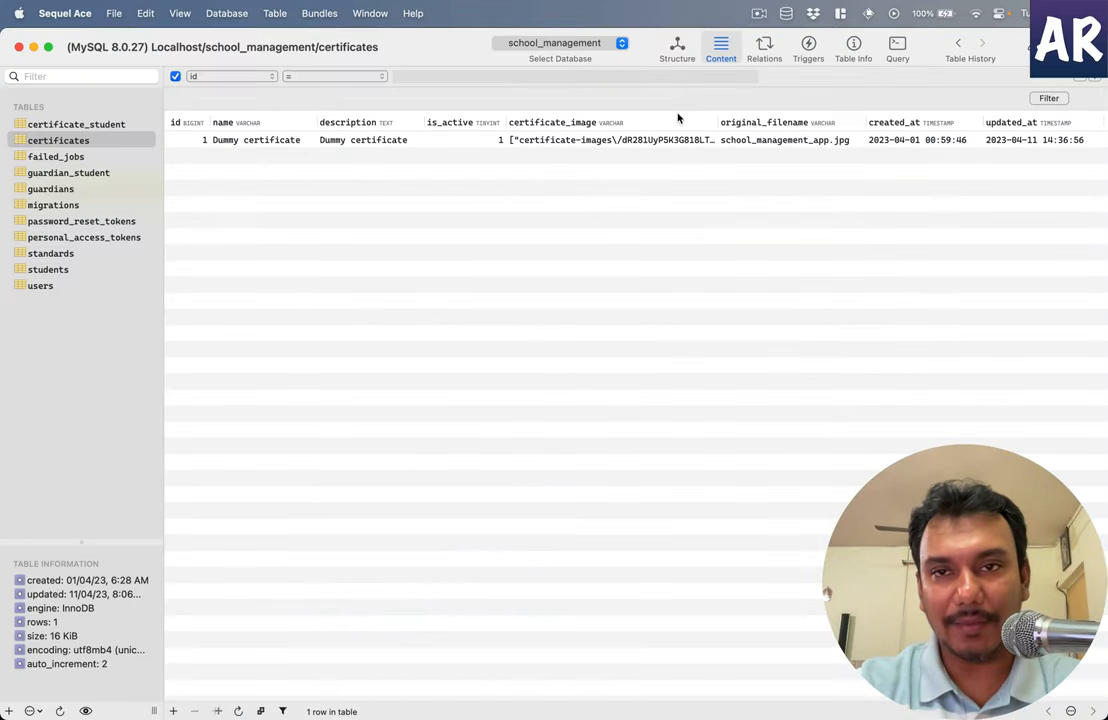
- Clear the Dummy certificate's certificate_image and original_filename cells, confirming each empty value
double_click(610, 139)
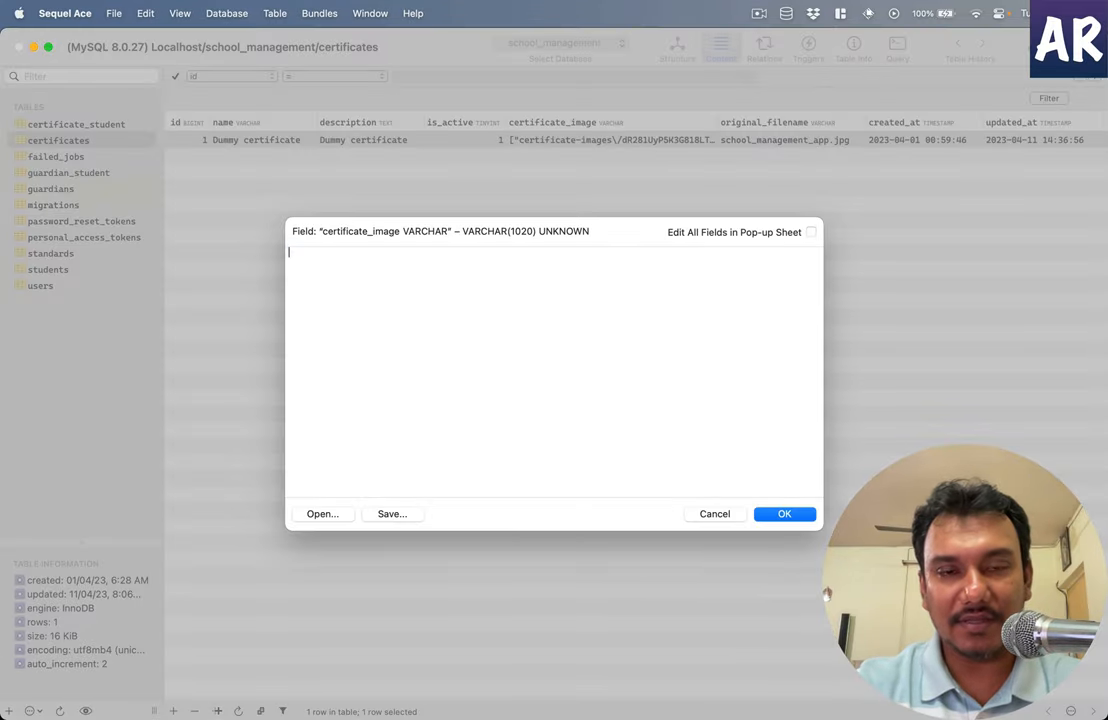
click(714, 513)
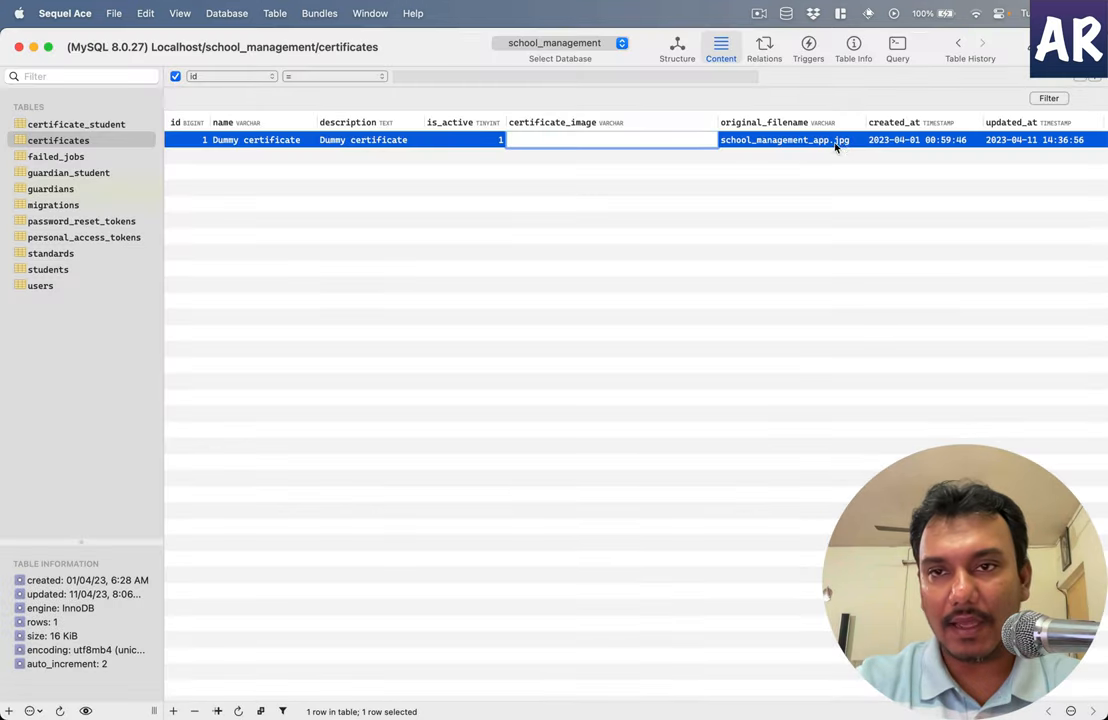
double_click(784, 139)
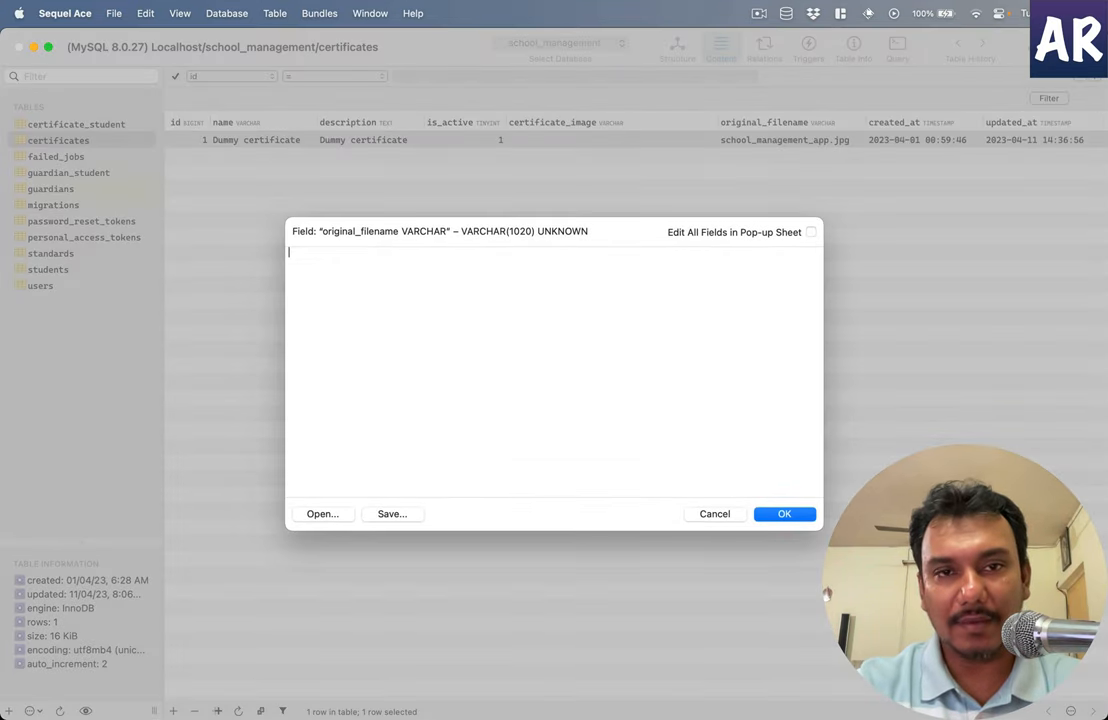
click(714, 513)
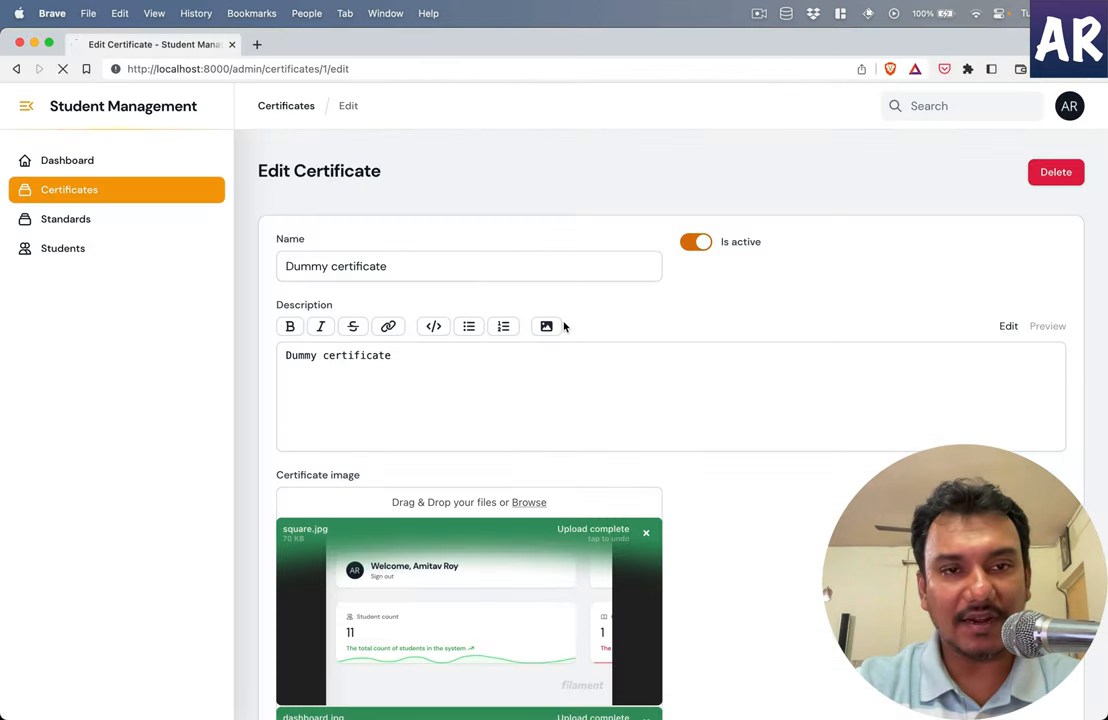
- Finish uploading square.jpg and dashboard.jpg to the certificate and save the changes
click(528, 502)
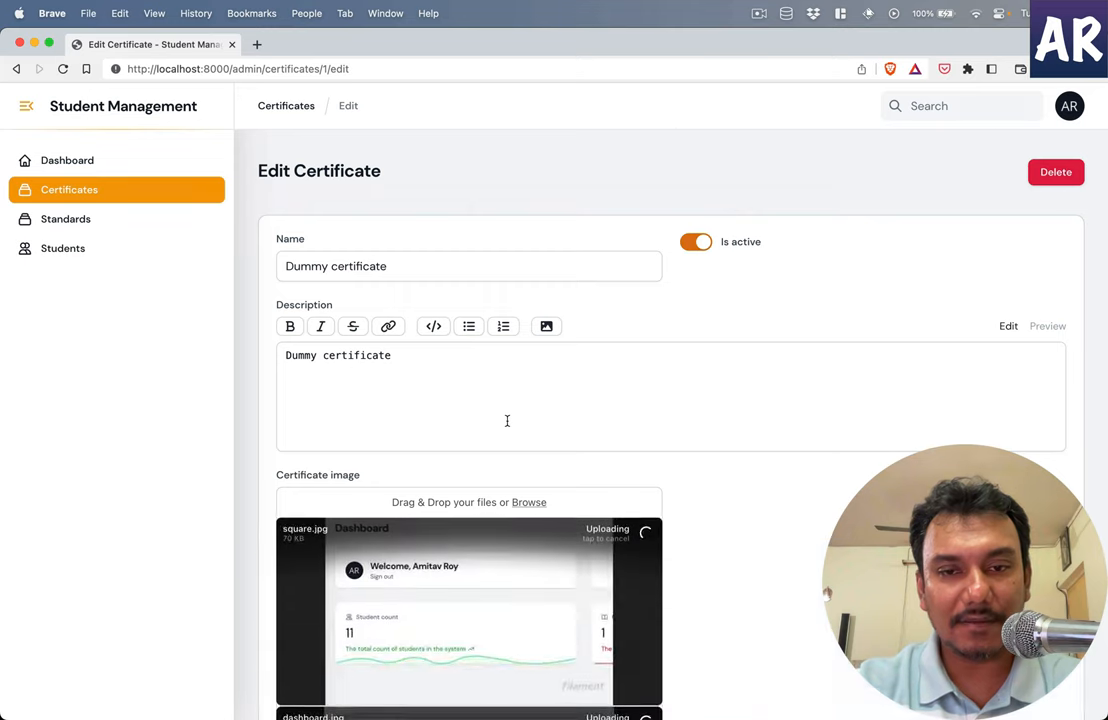
scroll(down, 3)
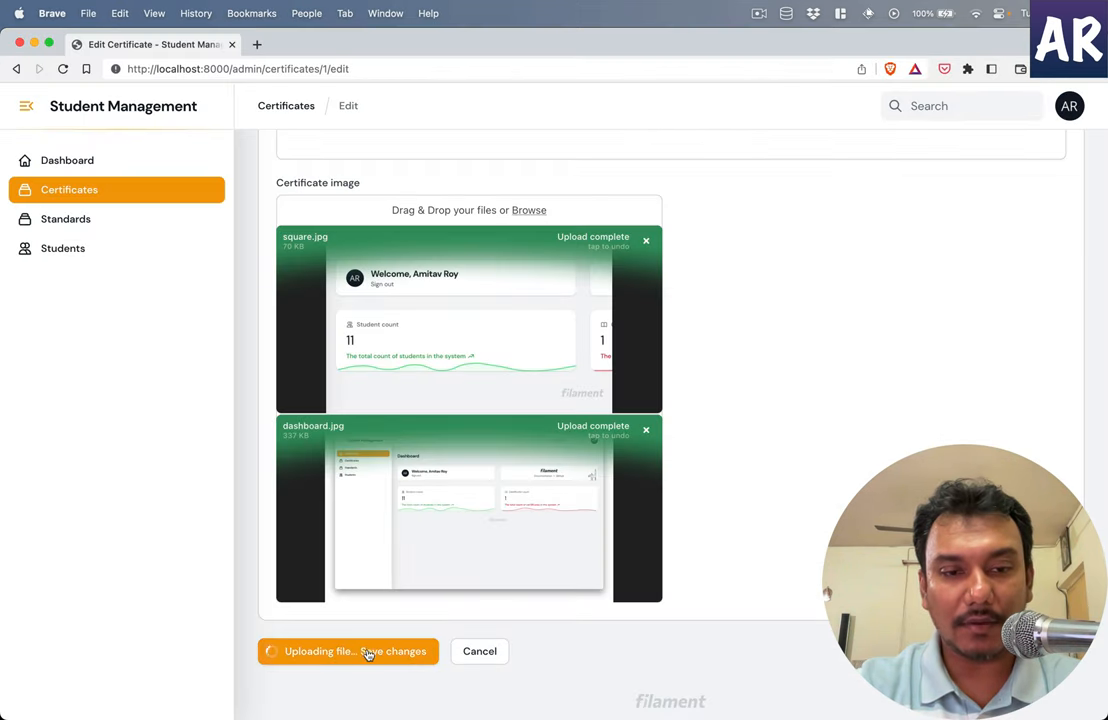
click(355, 651)
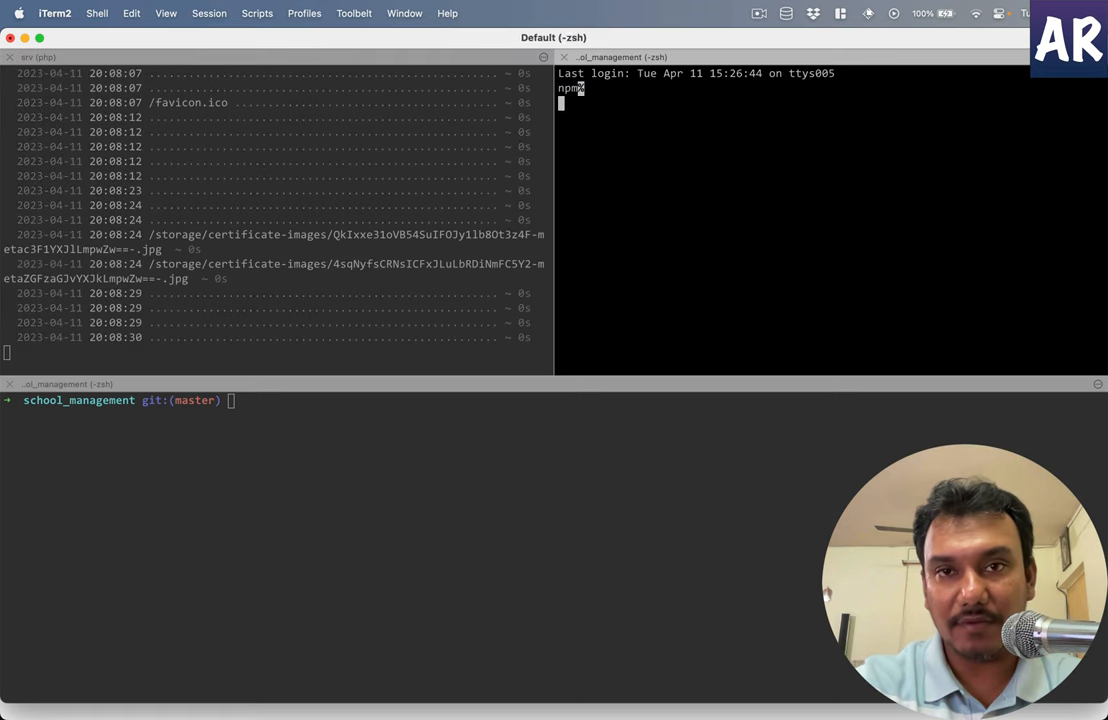
- Run 'npm run dev' in the right iTerm2 pane
text(npm run dev)
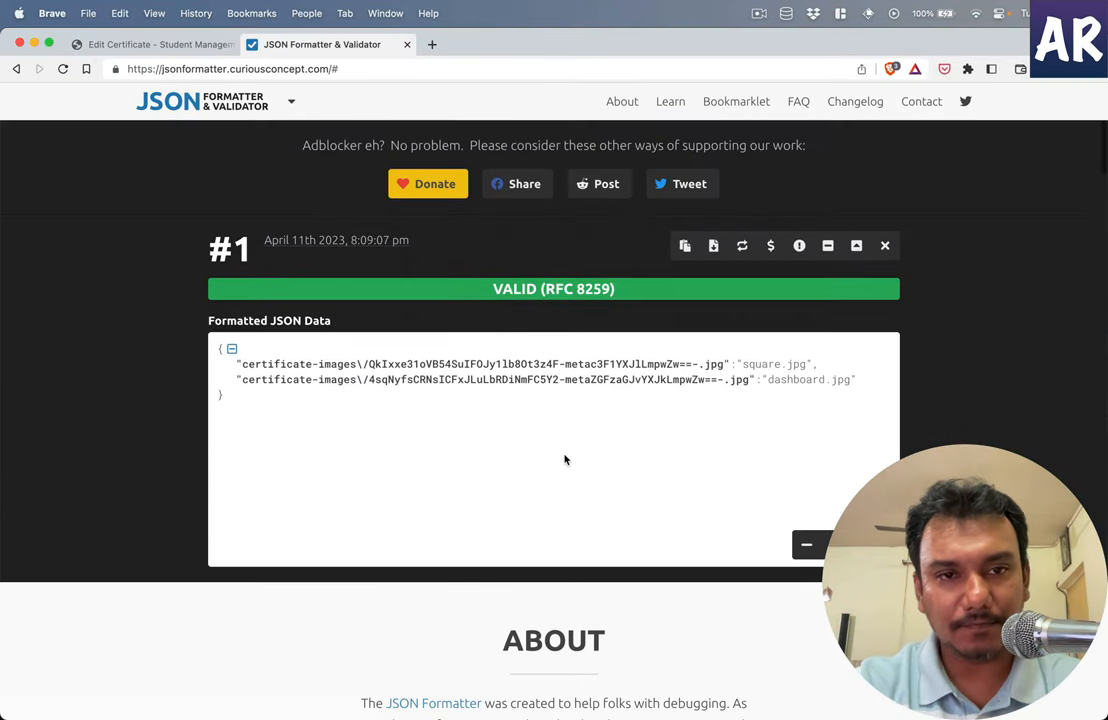
mouse_move(436, 510)
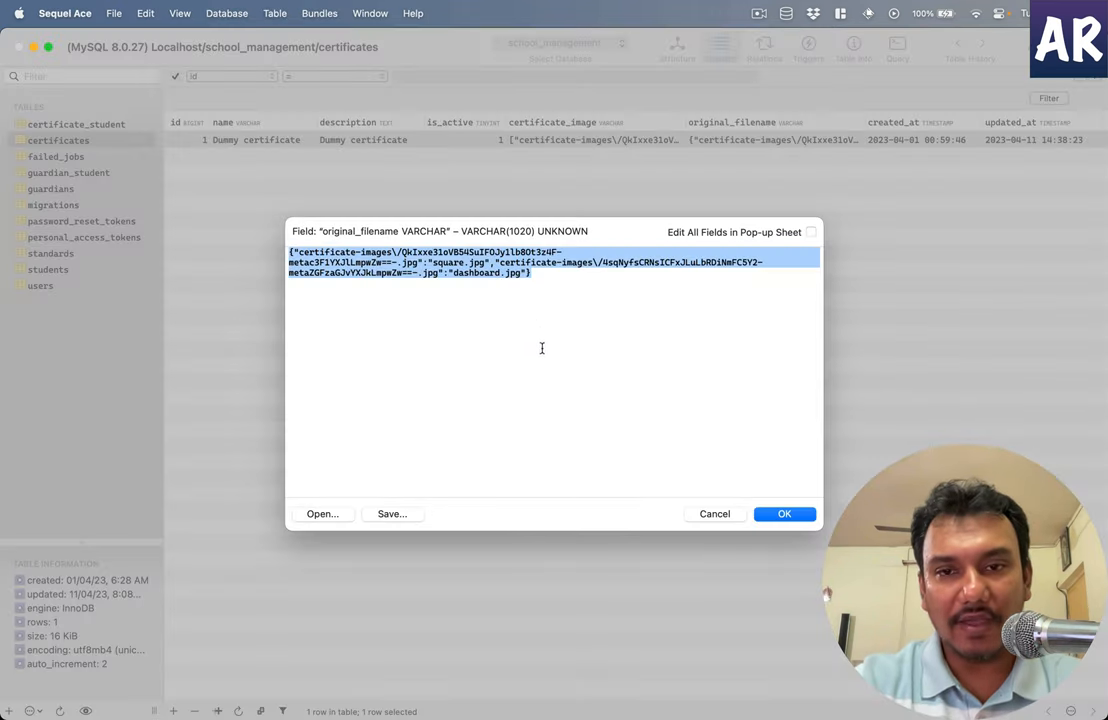
- Cancel the original_filename field editor, back to the certificates row
click(714, 513)
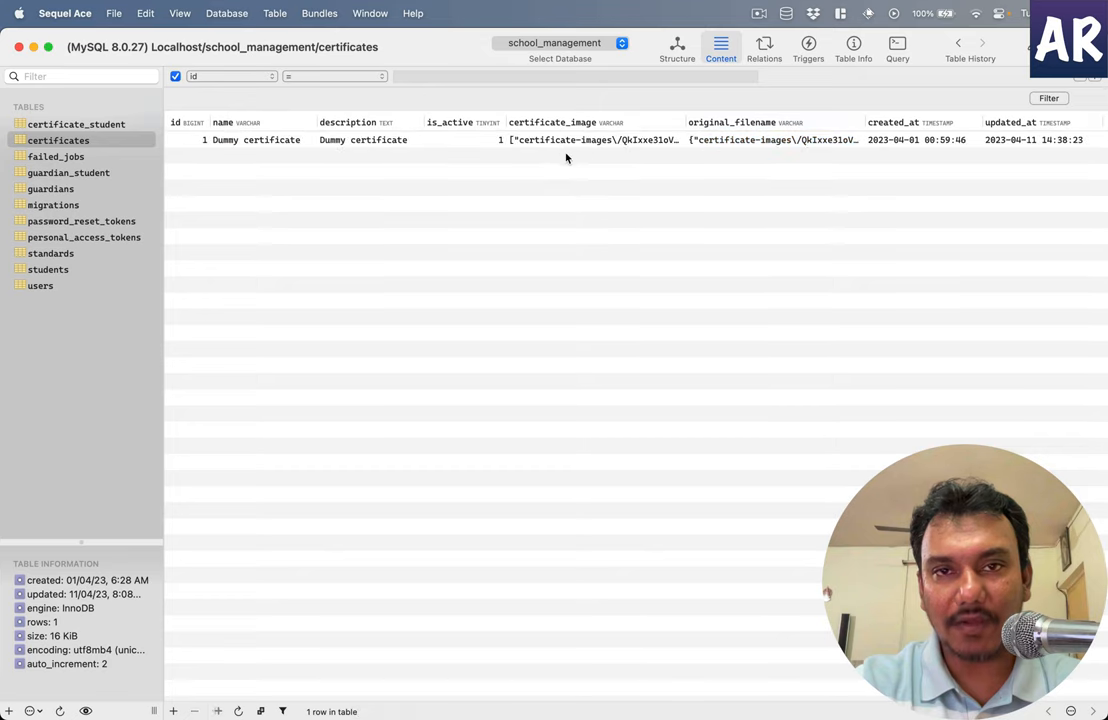
mouse_move(765, 145)
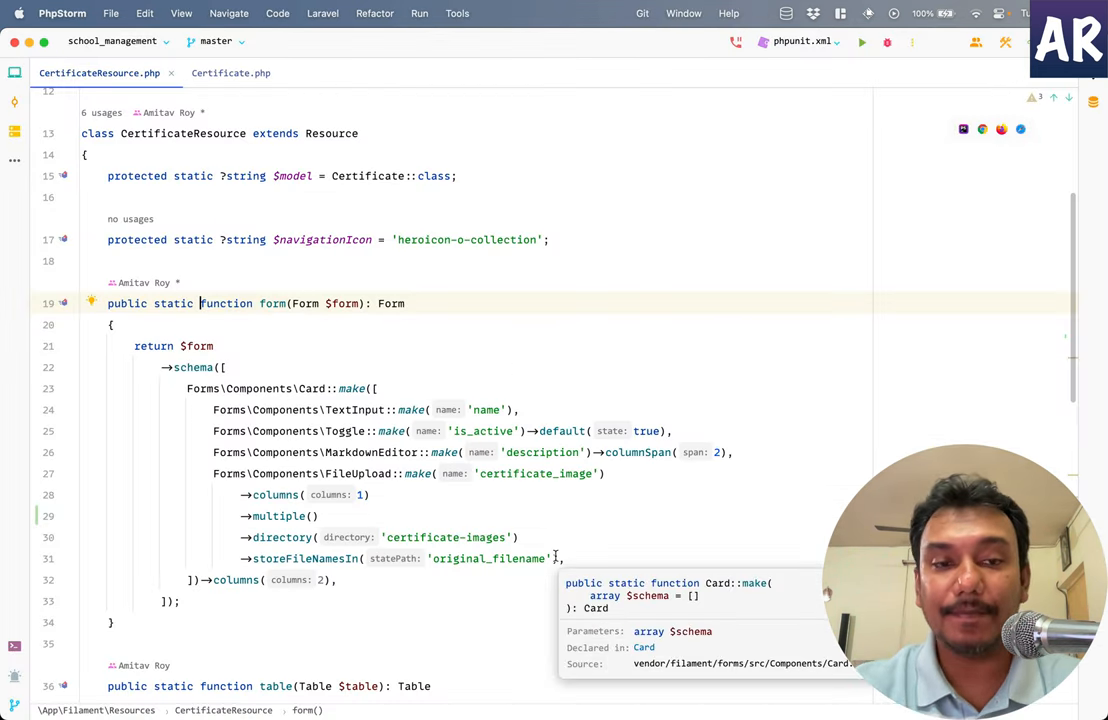
- Start an ->acceptedFileTypes(['']) call after ->directory(), typing the MIME type beginning 'app'
click(230, 72)
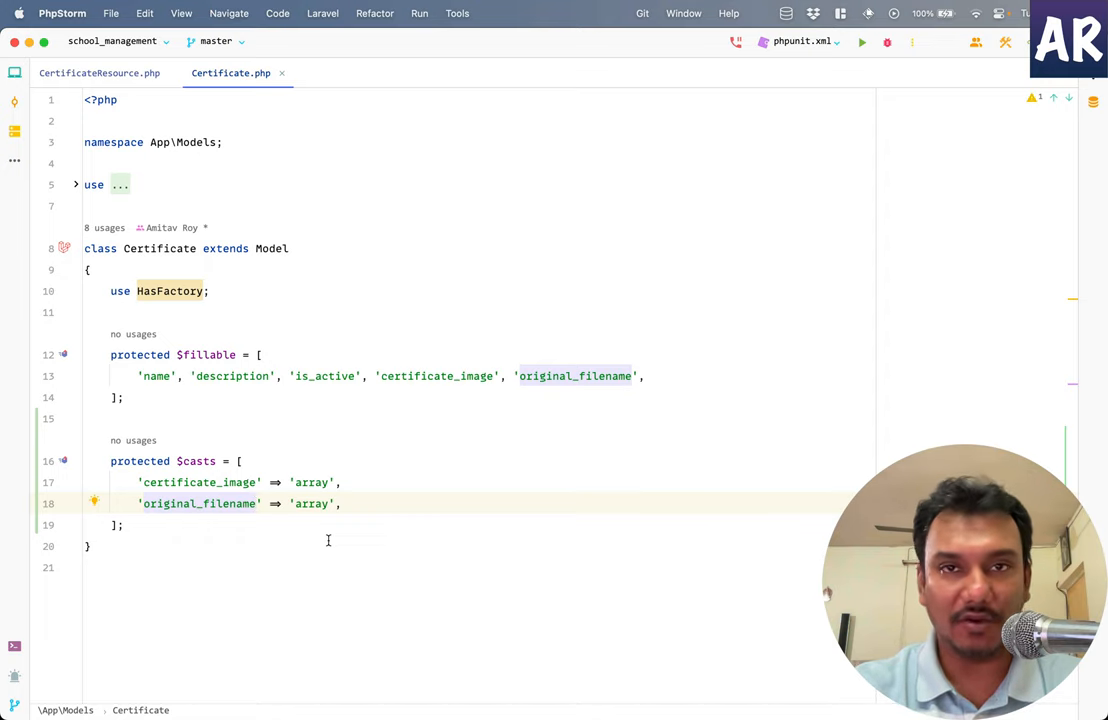
click(99, 72)
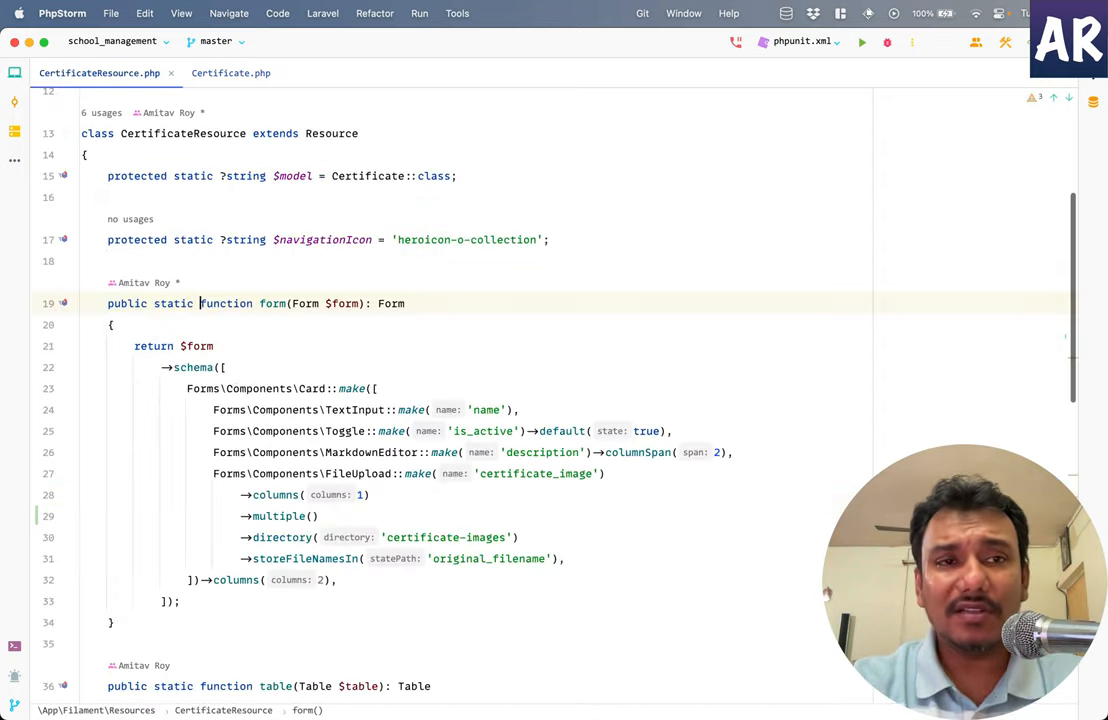
scroll(down, 3)
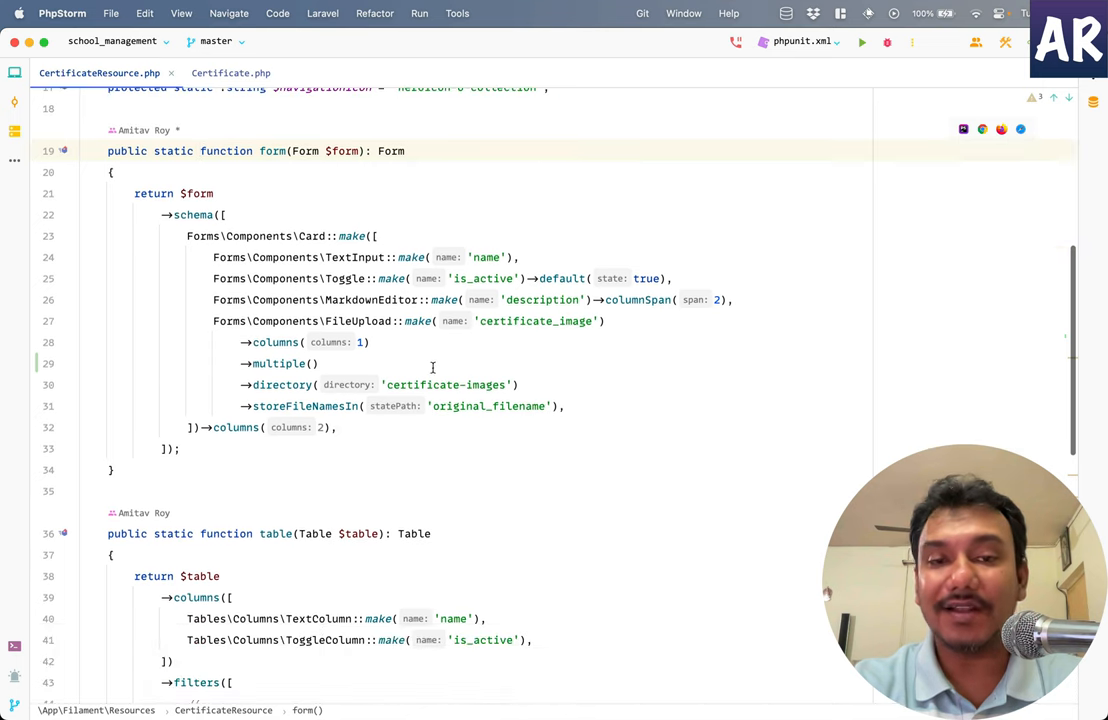
click(570, 406)
text(->acceptedFileTypes([')
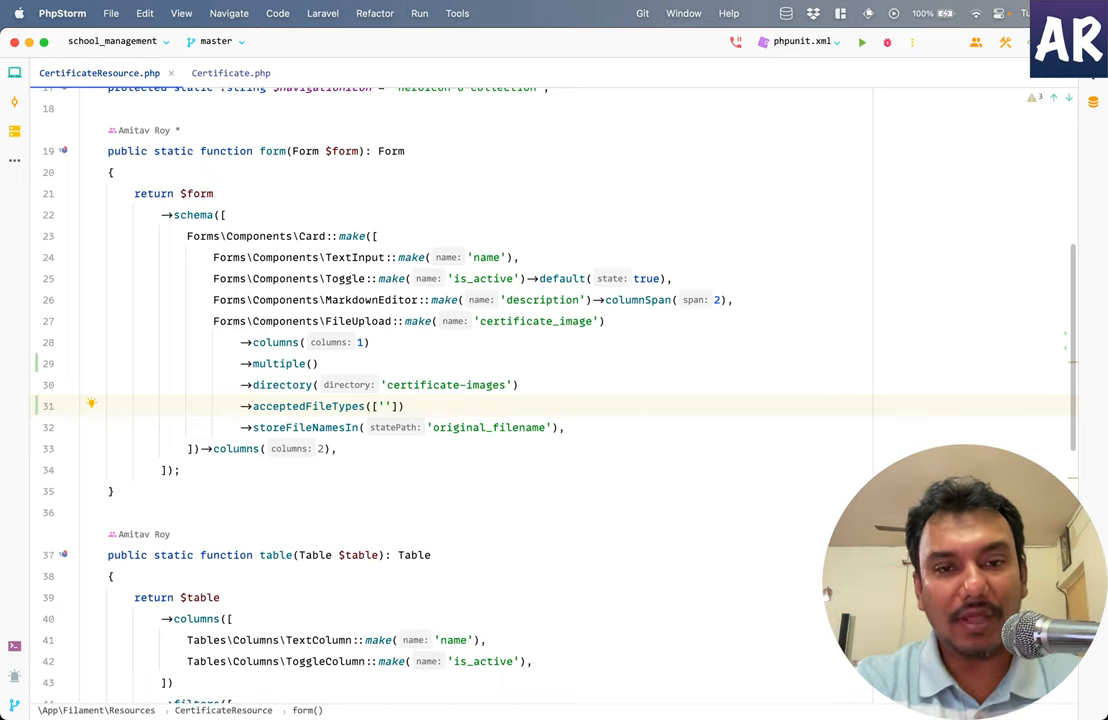
text(app)
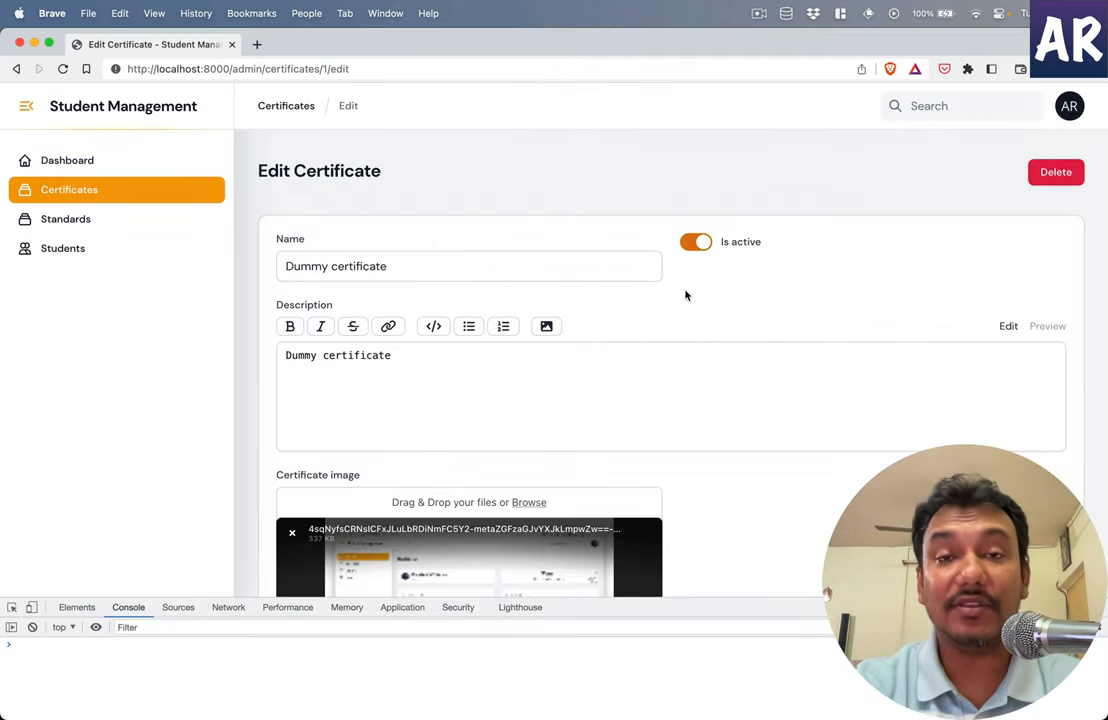
- Scroll the Edit Certificate page down to both certificate image previews
scroll(down, 3)
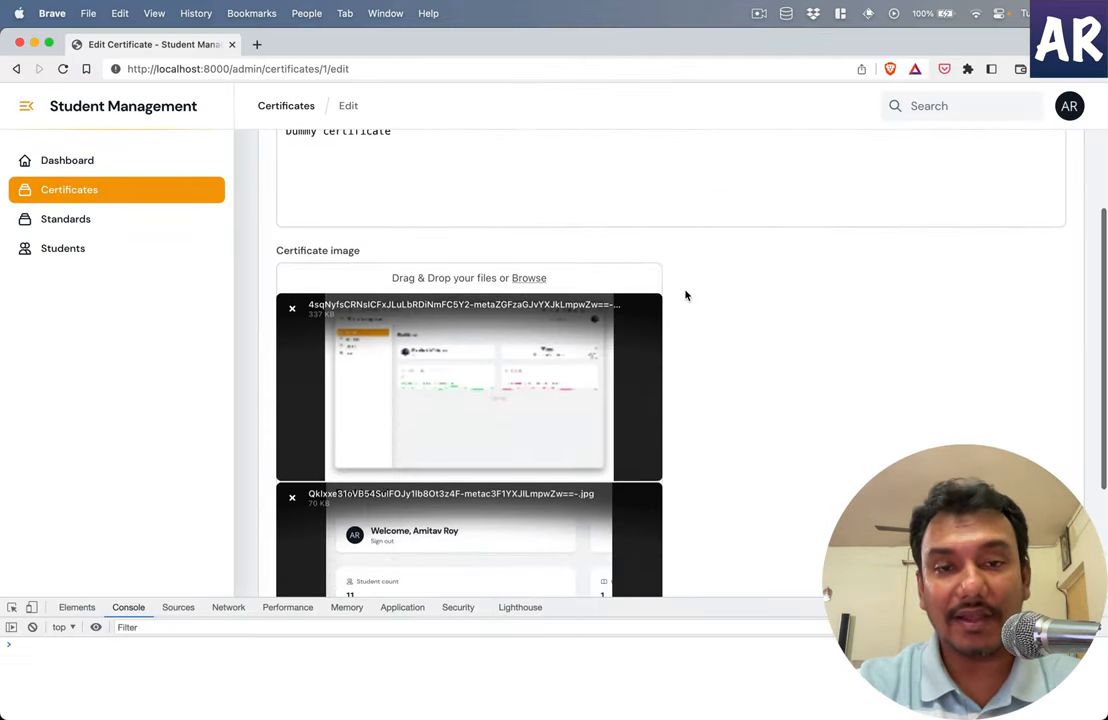
scroll(down, 3)
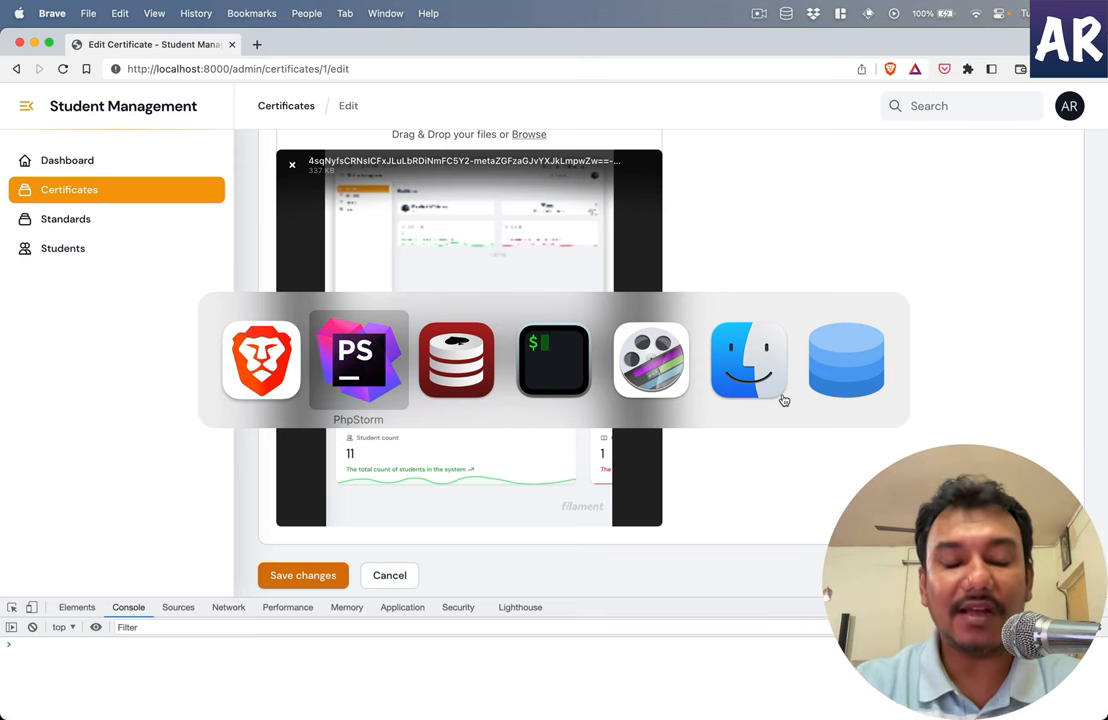
- Chain ->enableReordering() and ->storeFileNamesIn('original_filename') onto the certificate FileUpload field
click(357, 360)
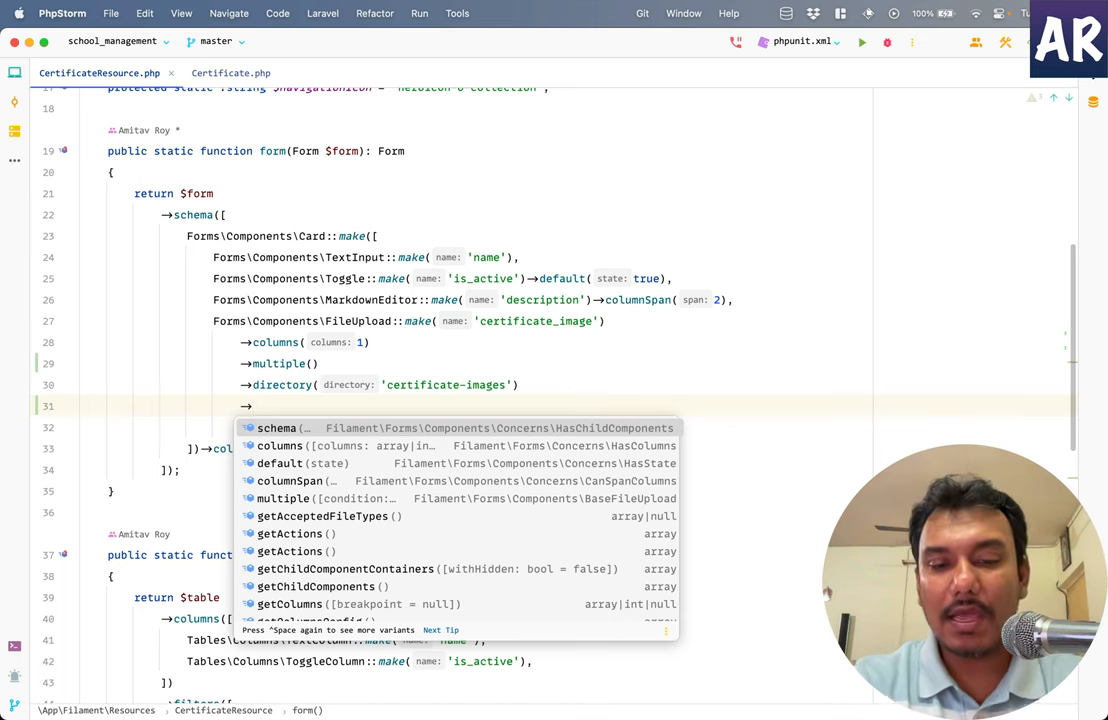
text(re)
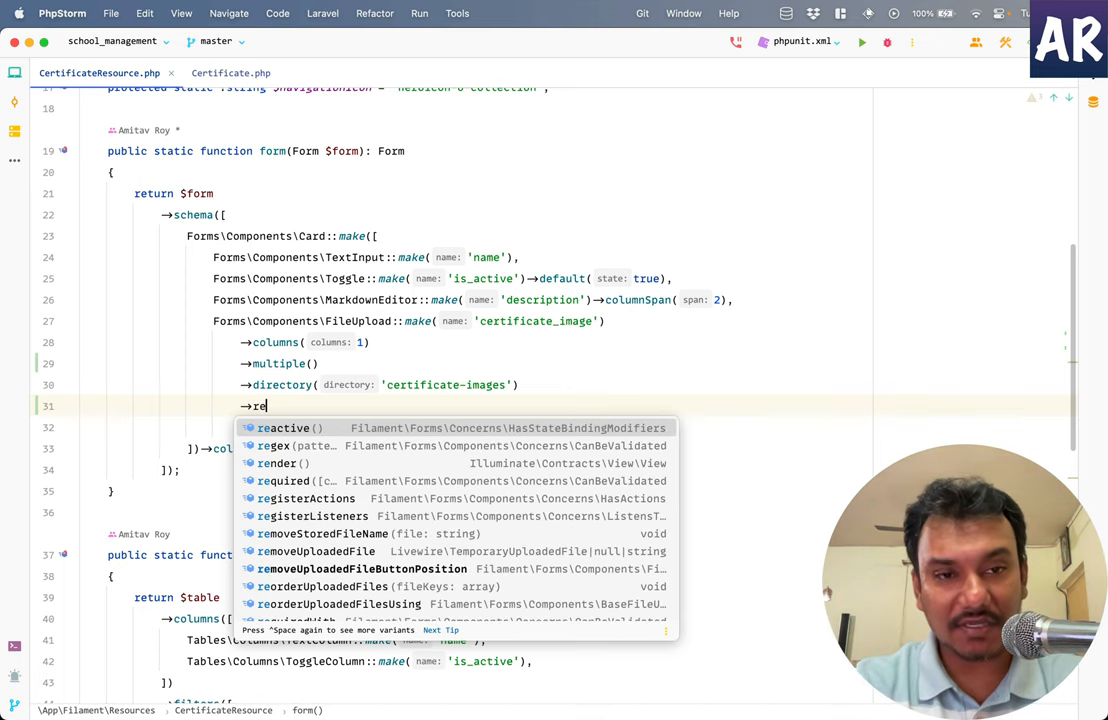
text(or)
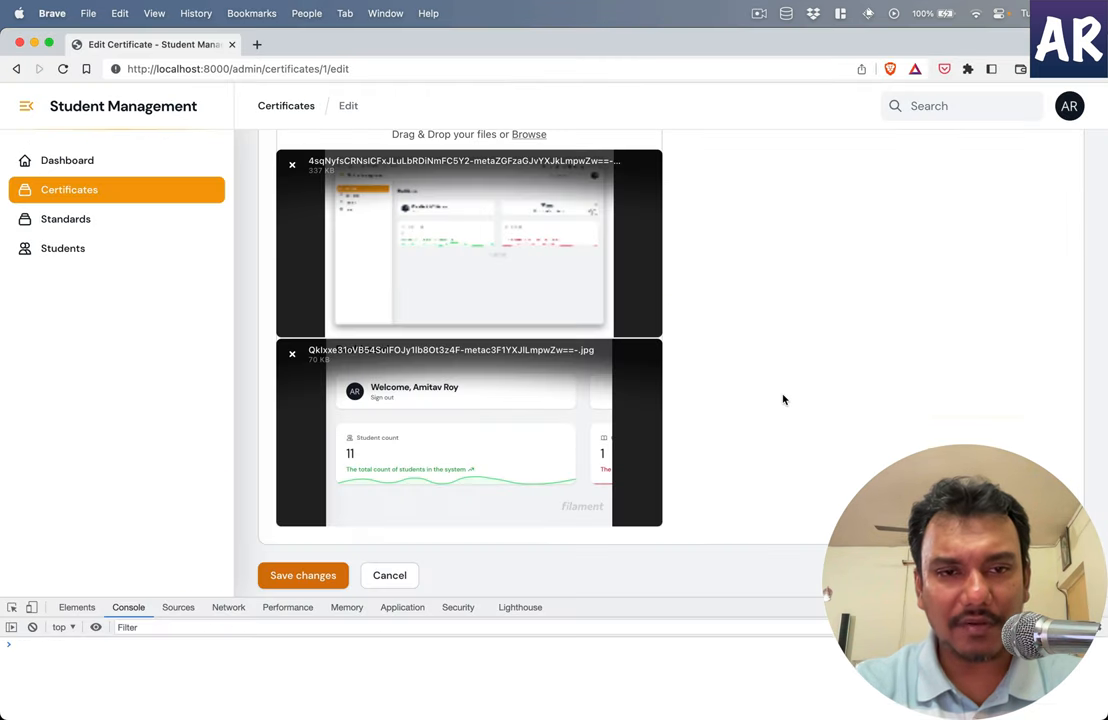
click(303, 575)
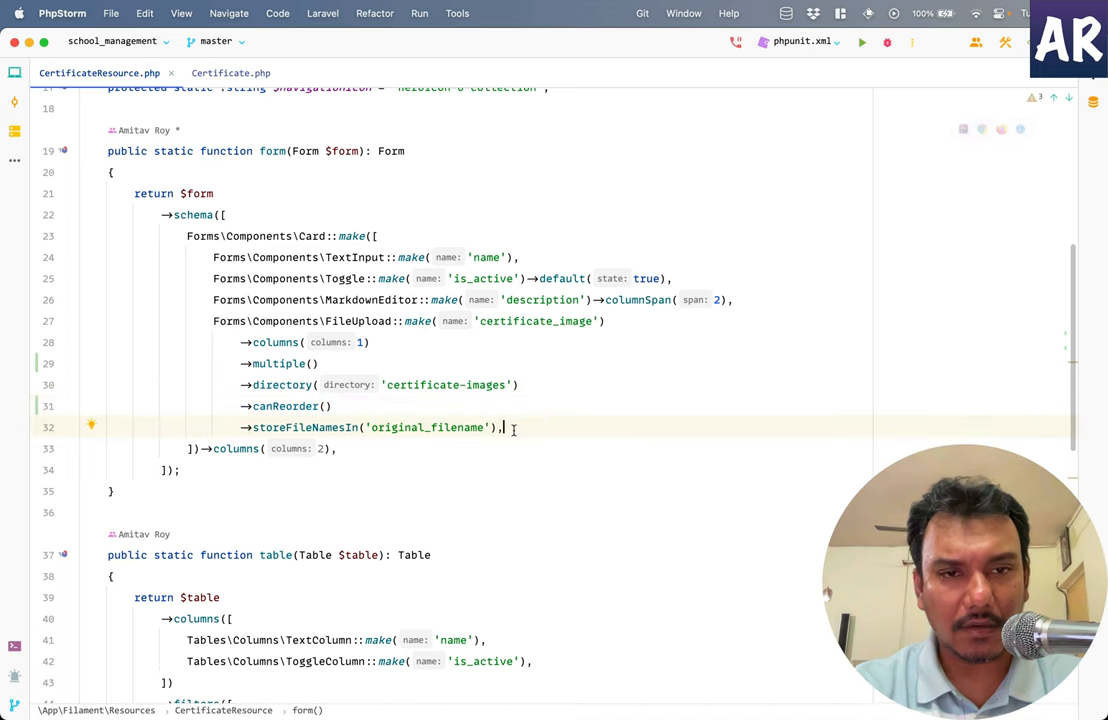
text(e)
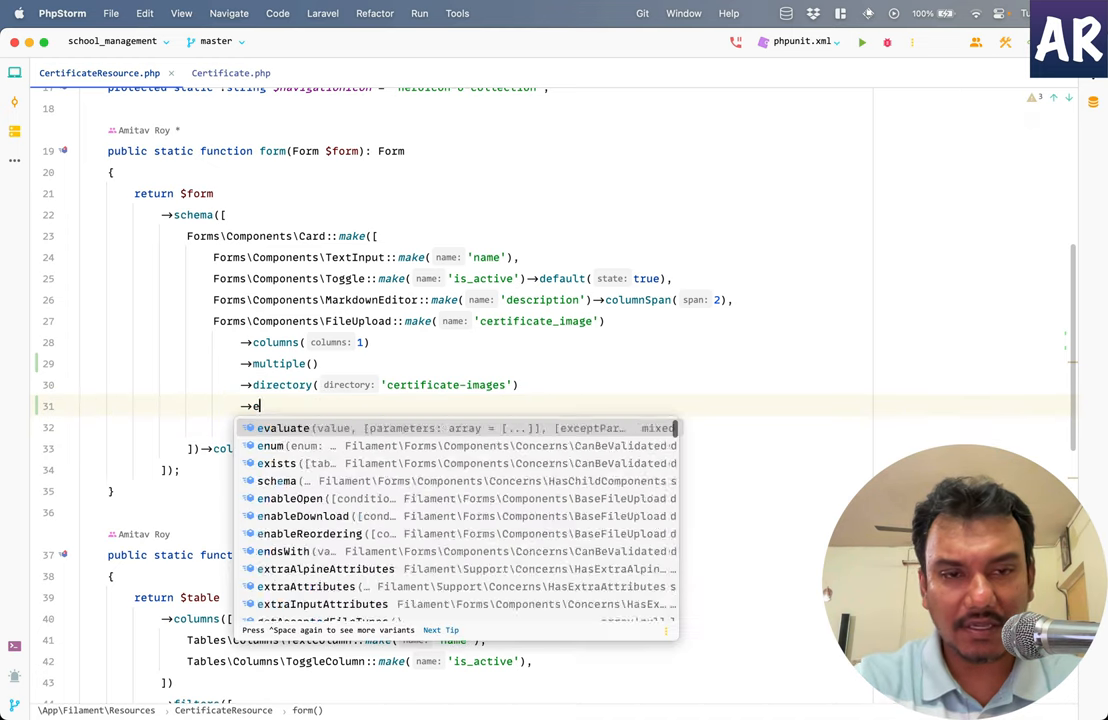
text(na)
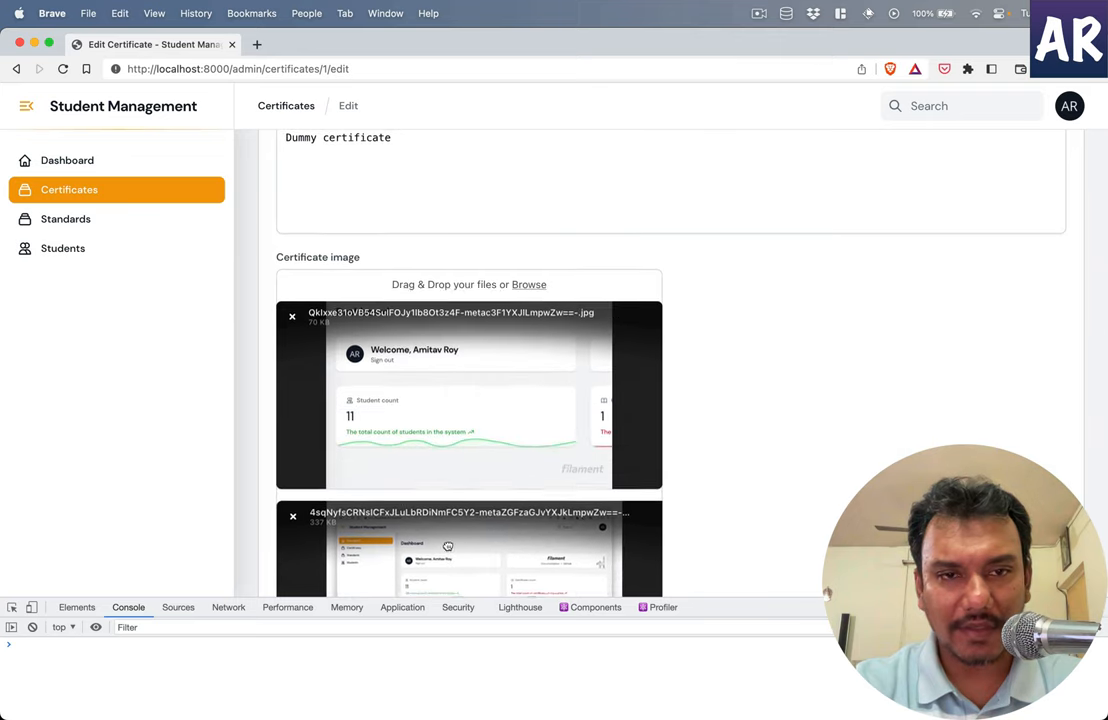
- Save the certificate with the Welcome dashboard image first, and confirm the reordered paths in Sequel Ace
scroll(down, 3)
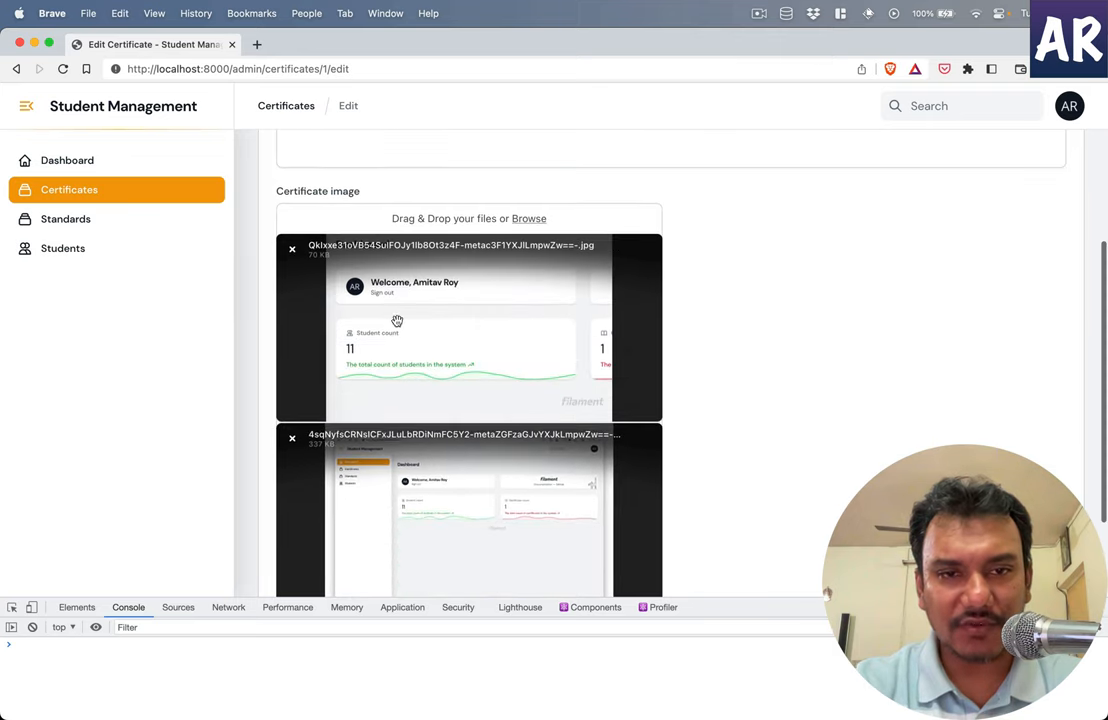
mouse_move(428, 330)
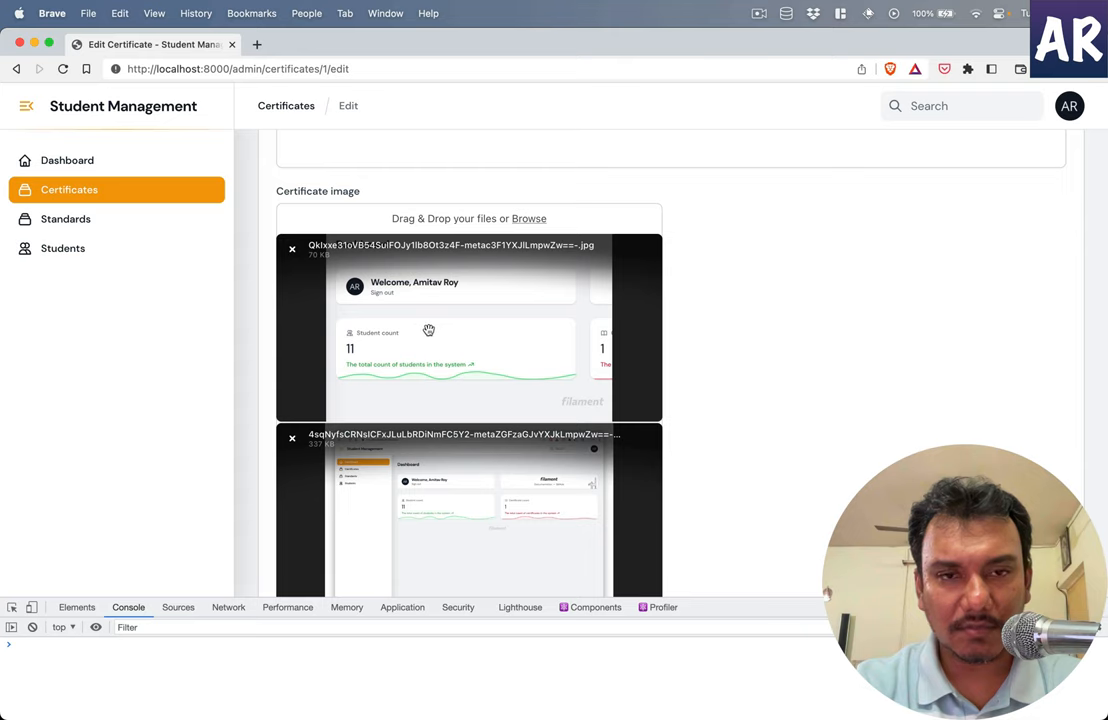
scroll(down, 3)
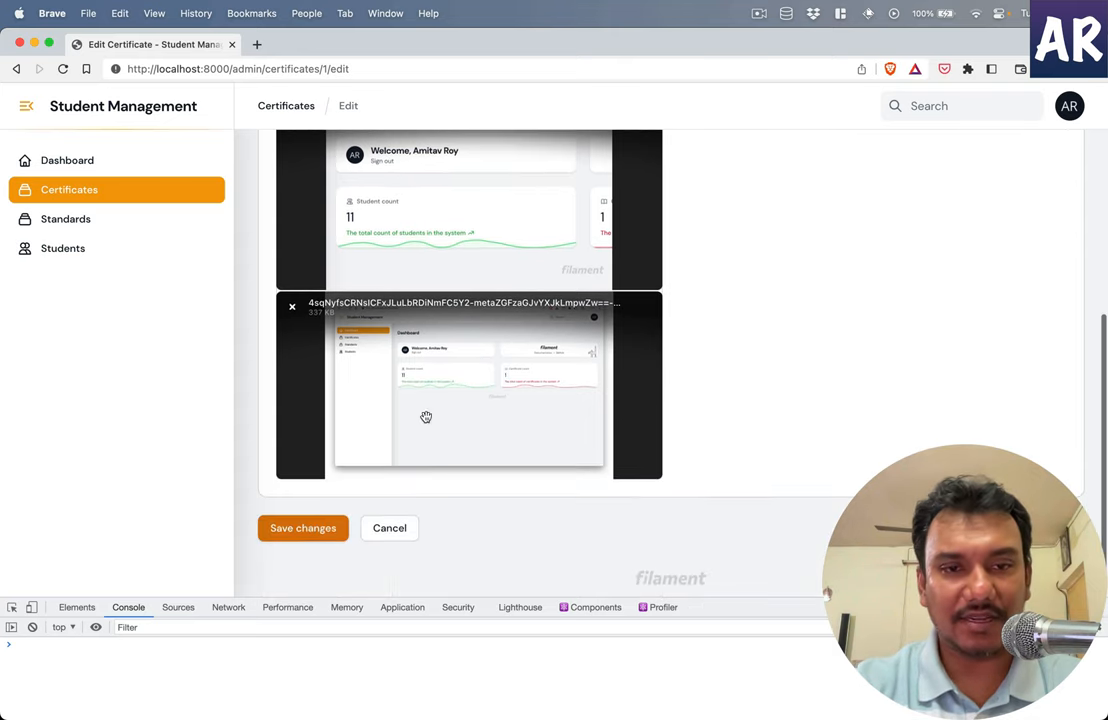
click(303, 528)
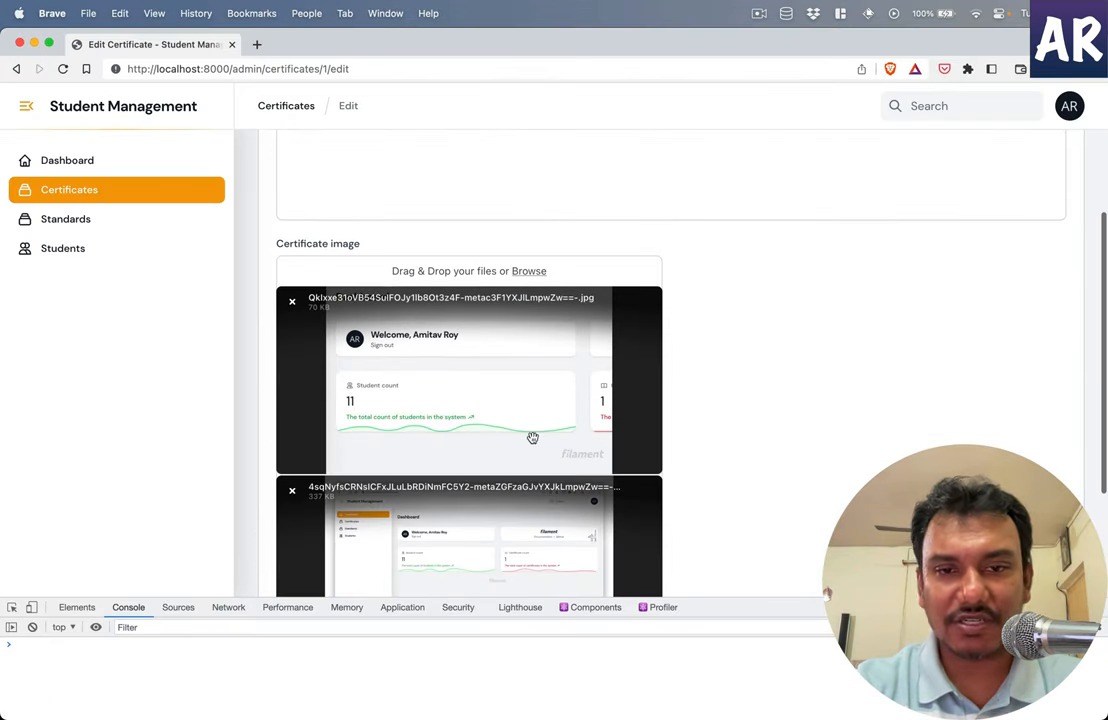
scroll(down, 3)
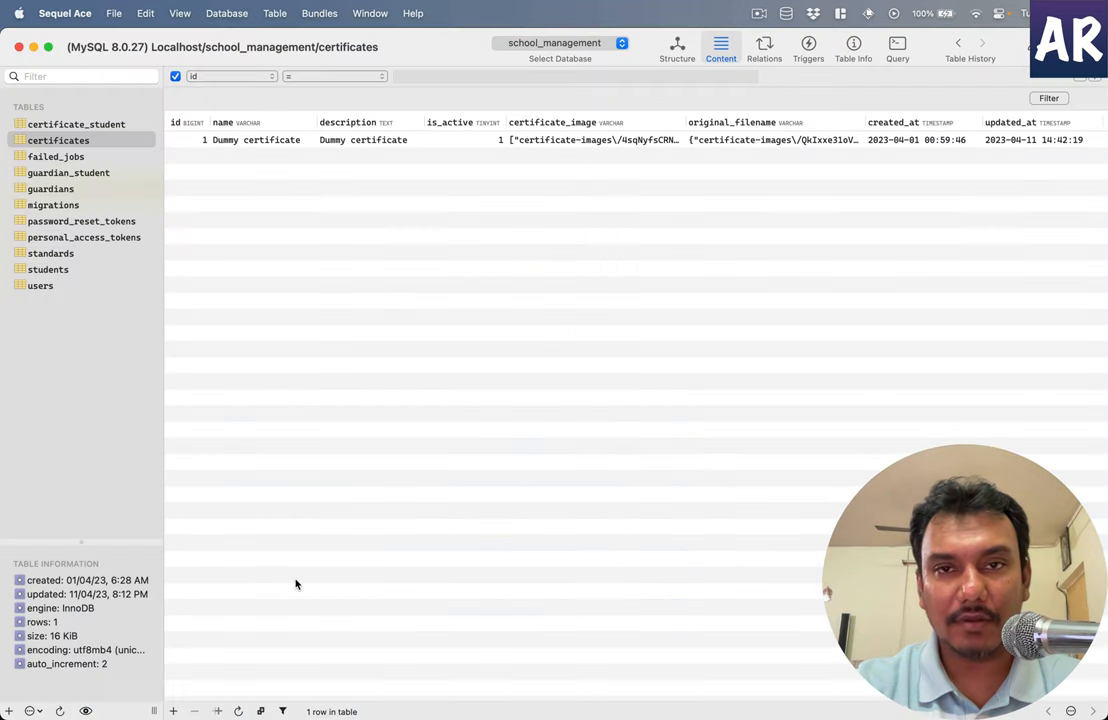
mouse_move(636, 151)
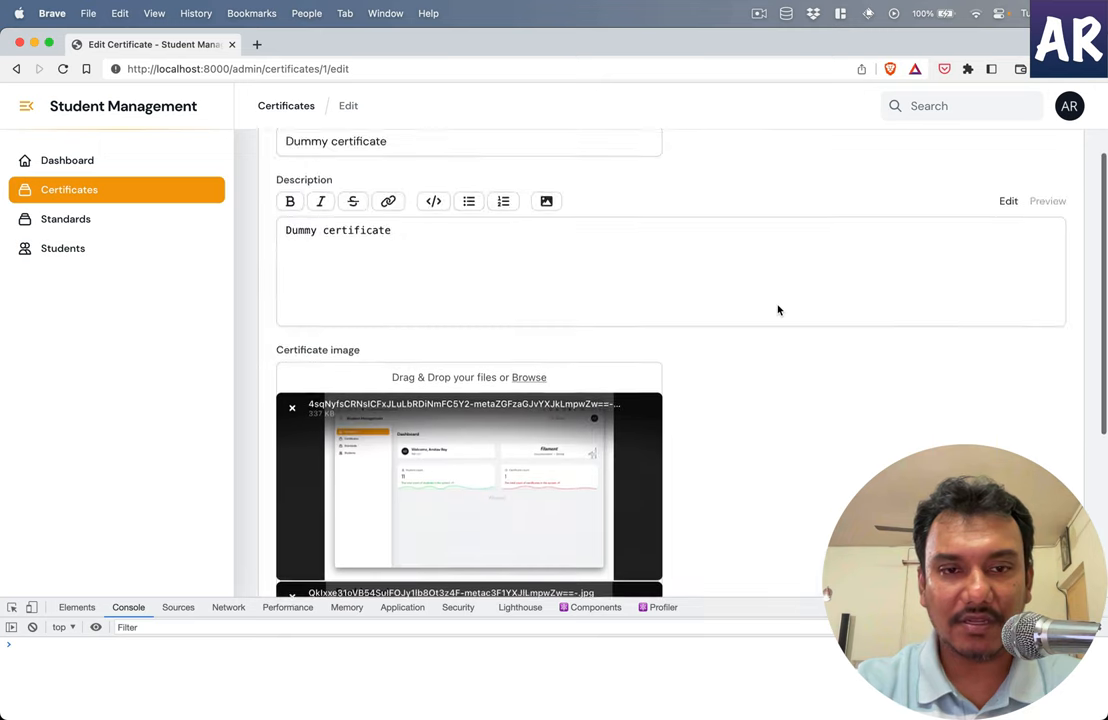
scroll(down, 3)
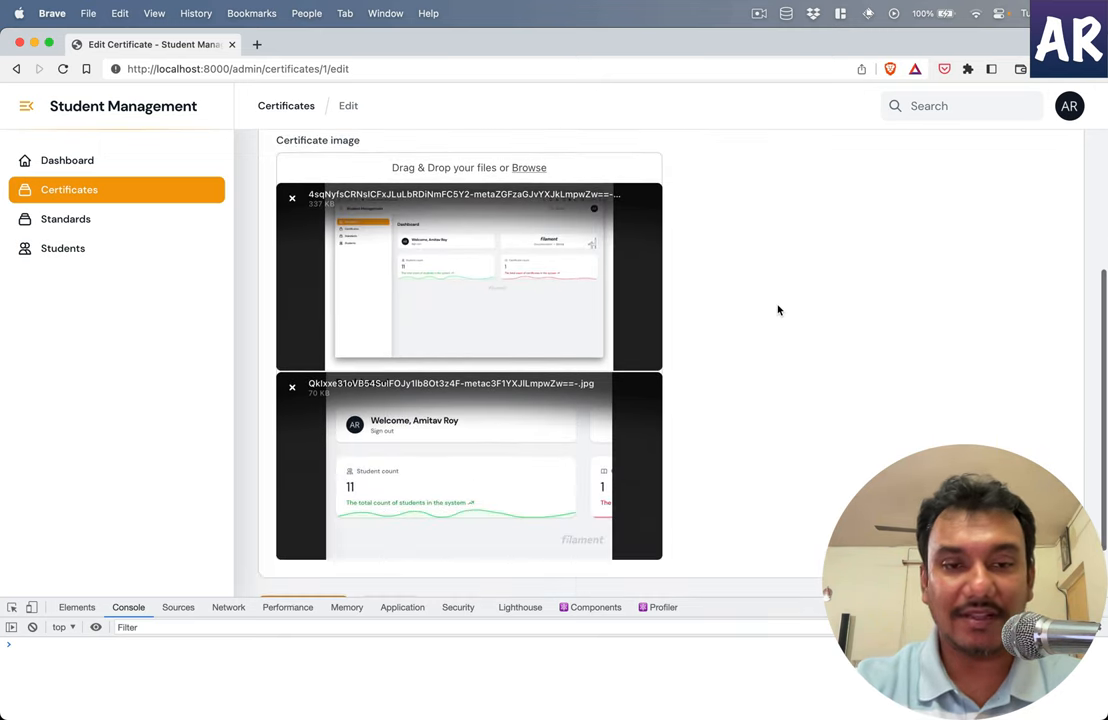
scroll(up, 3)
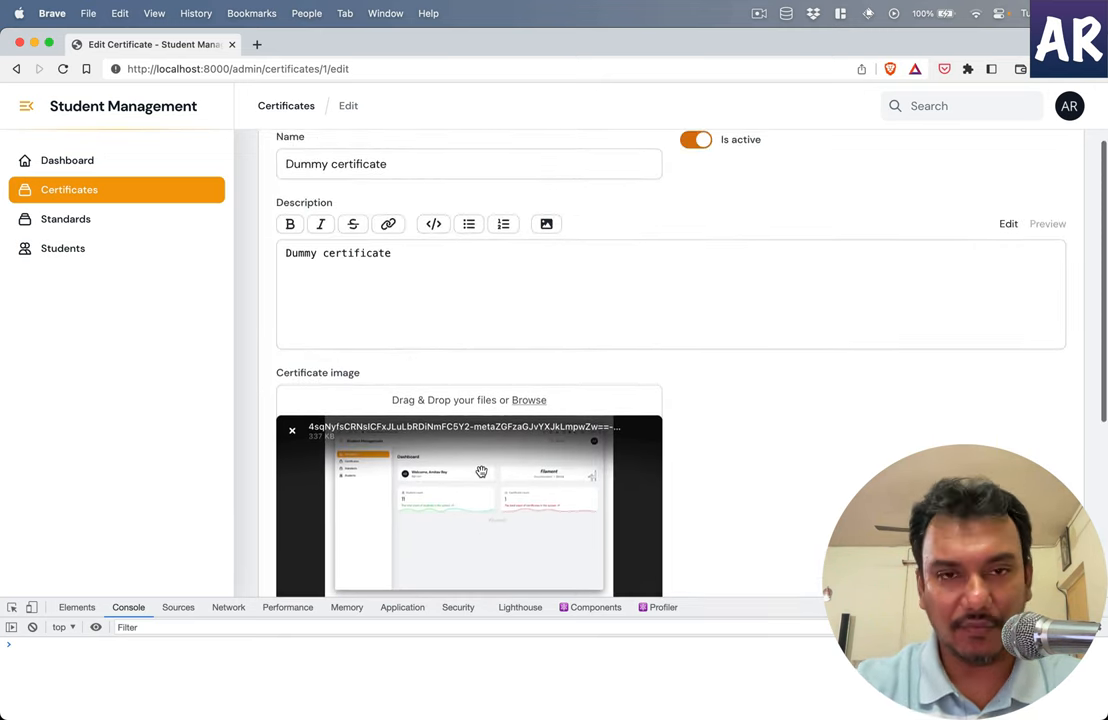
scroll(down, 3)
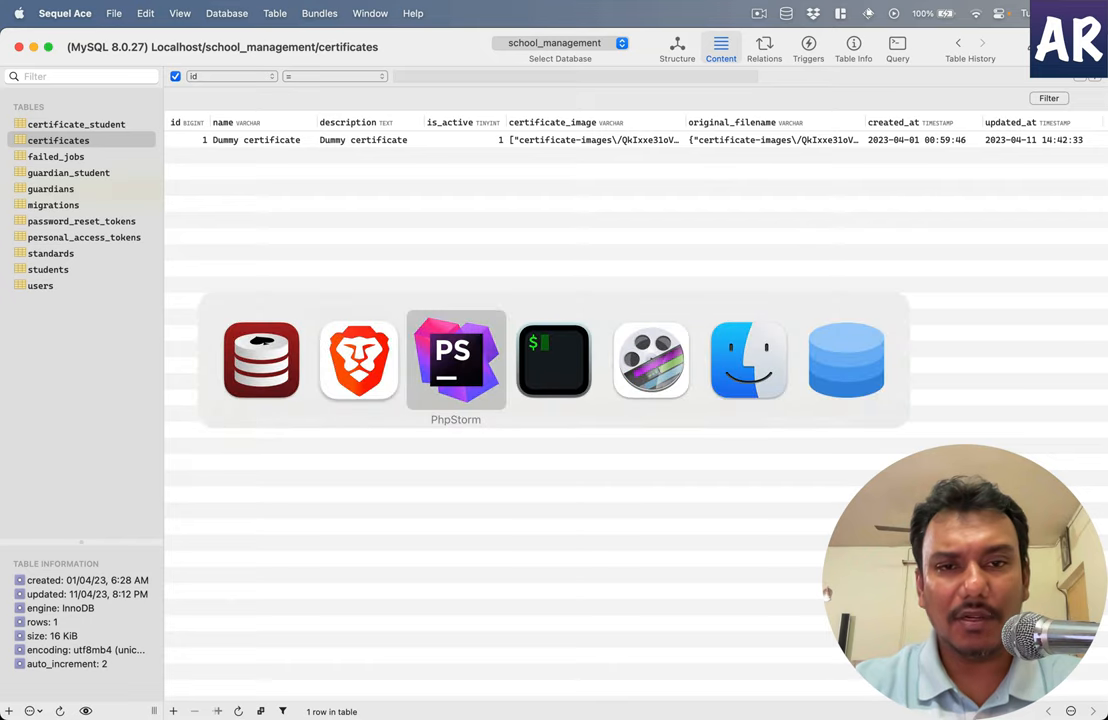
- Add ->enableDownload() to the certificate image FileUpload chain in PhpStorm
click(455, 360)
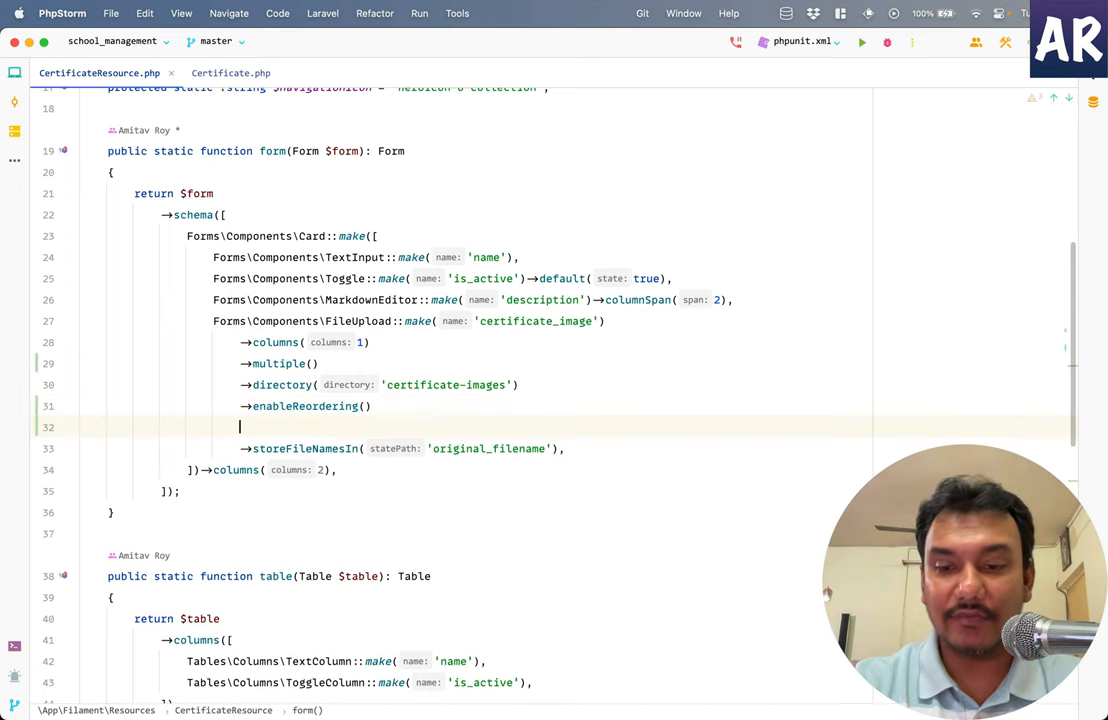
text(enab)
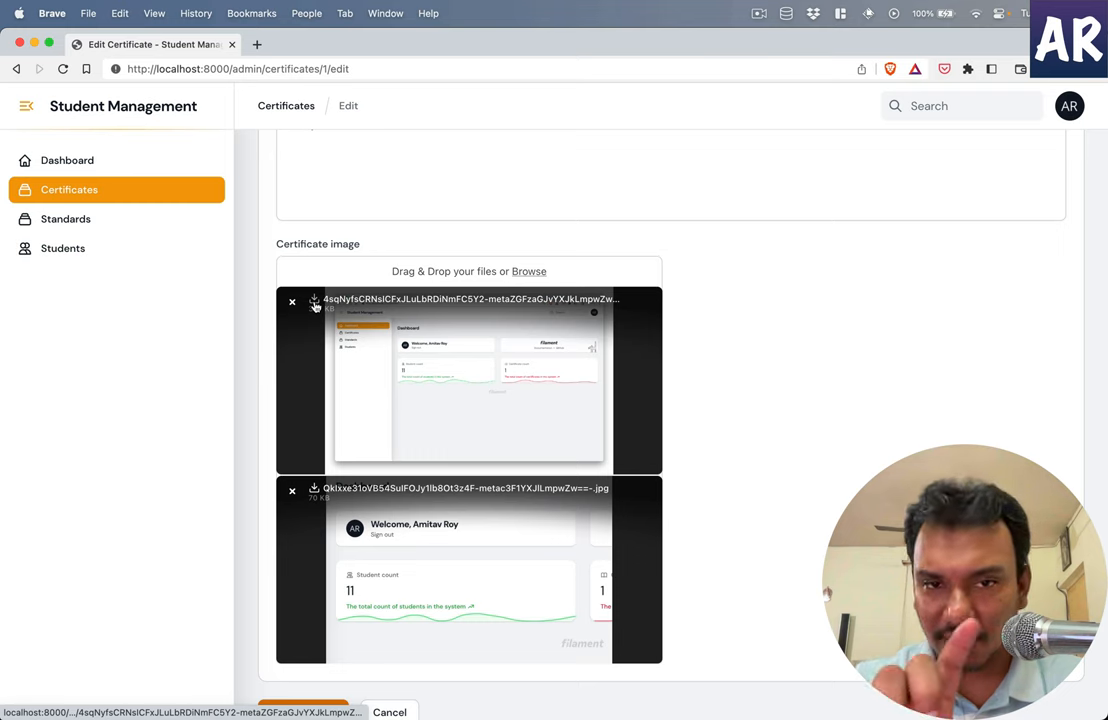
click(314, 299)
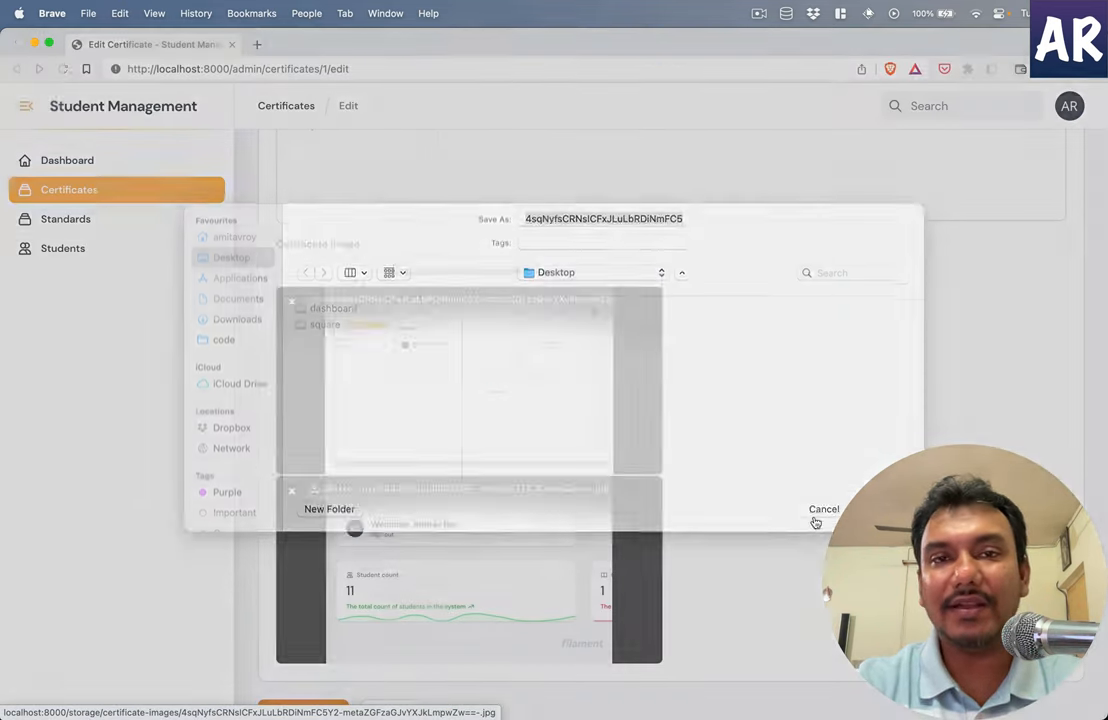
click(823, 509)
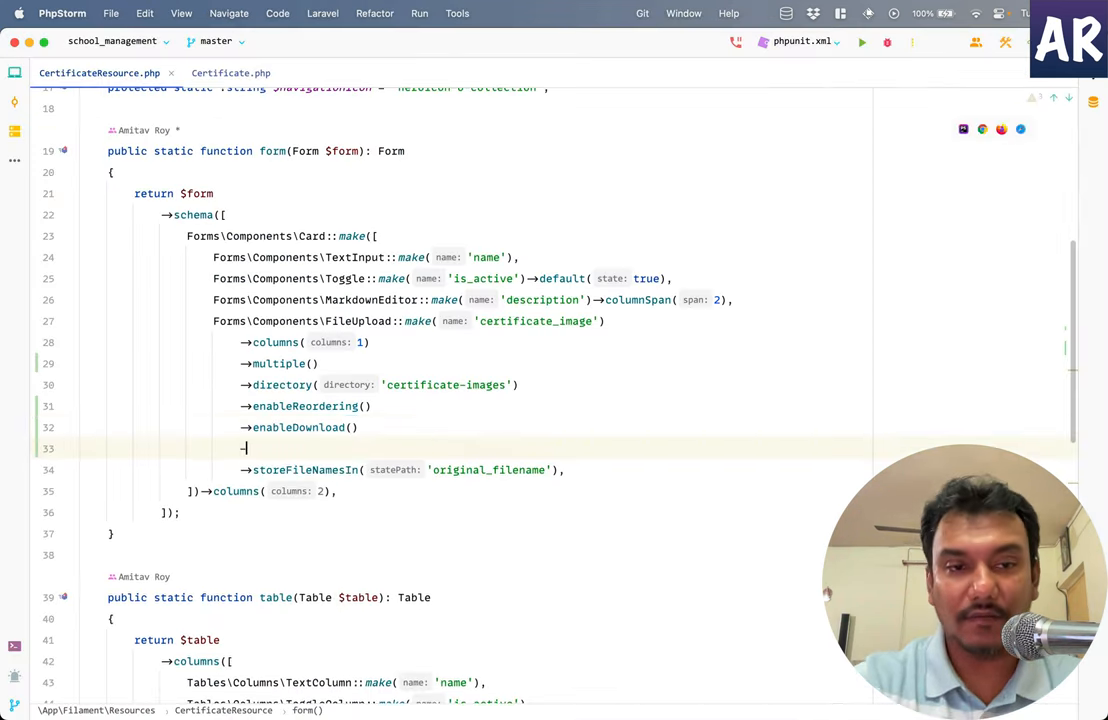
- Add ->enableOpen() below enableDownload() on the certificate image FileUpload field
text(enable)
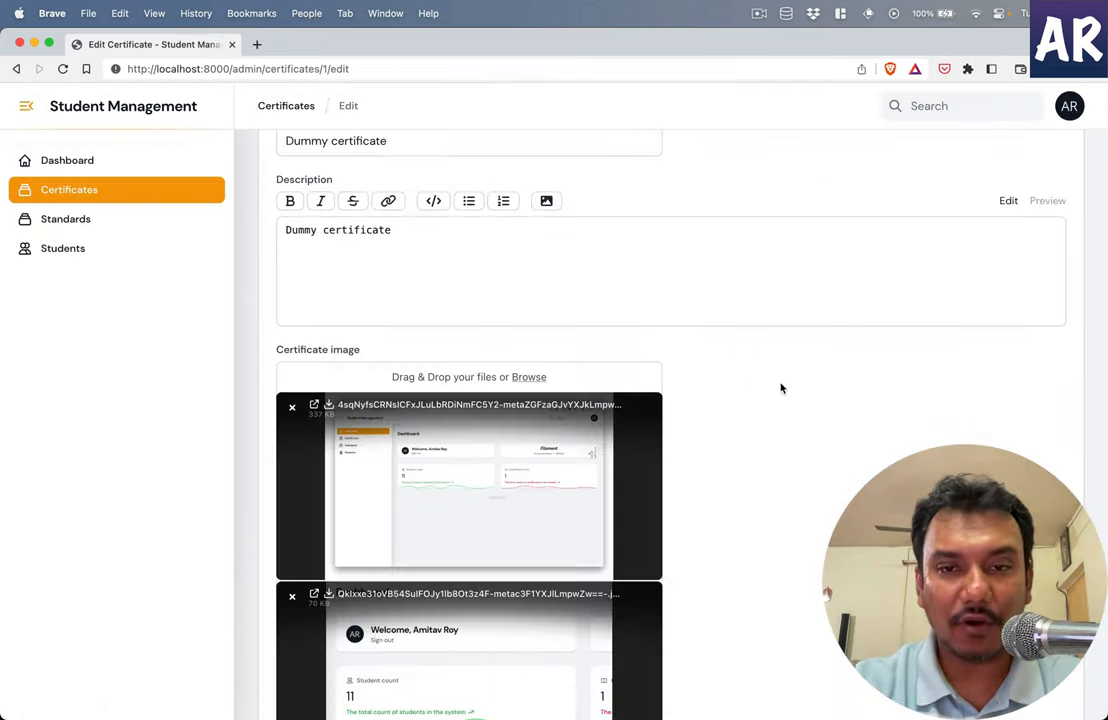
scroll(down, 3)
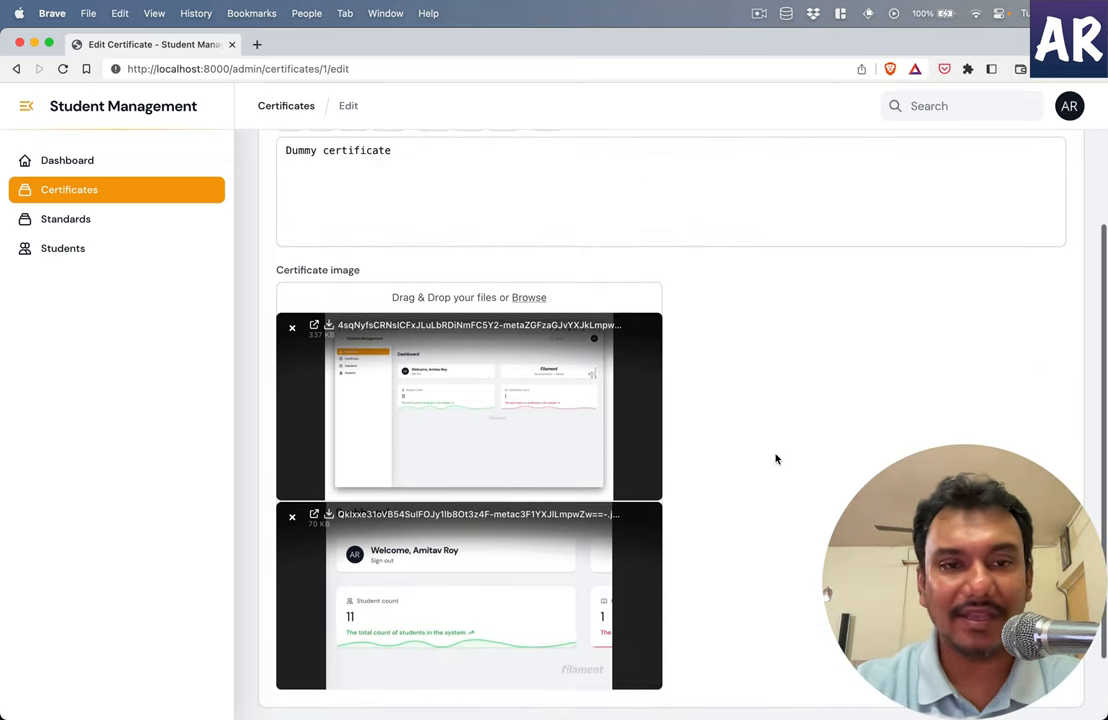
scroll(down, 3)
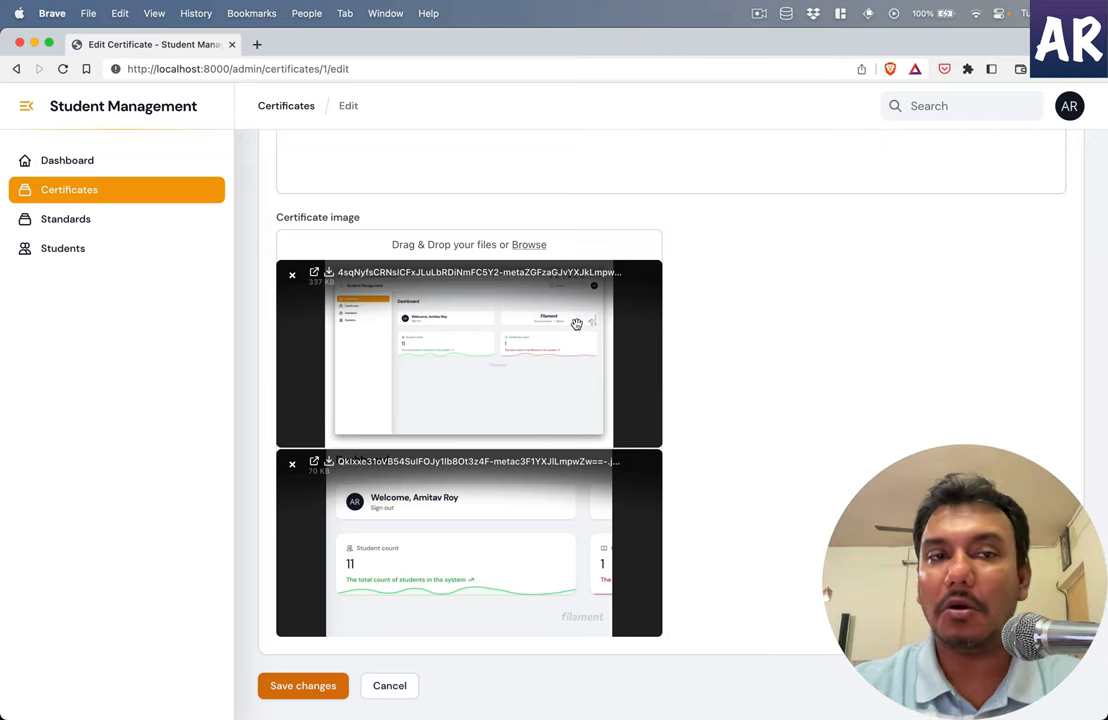
mouse_move(477, 394)
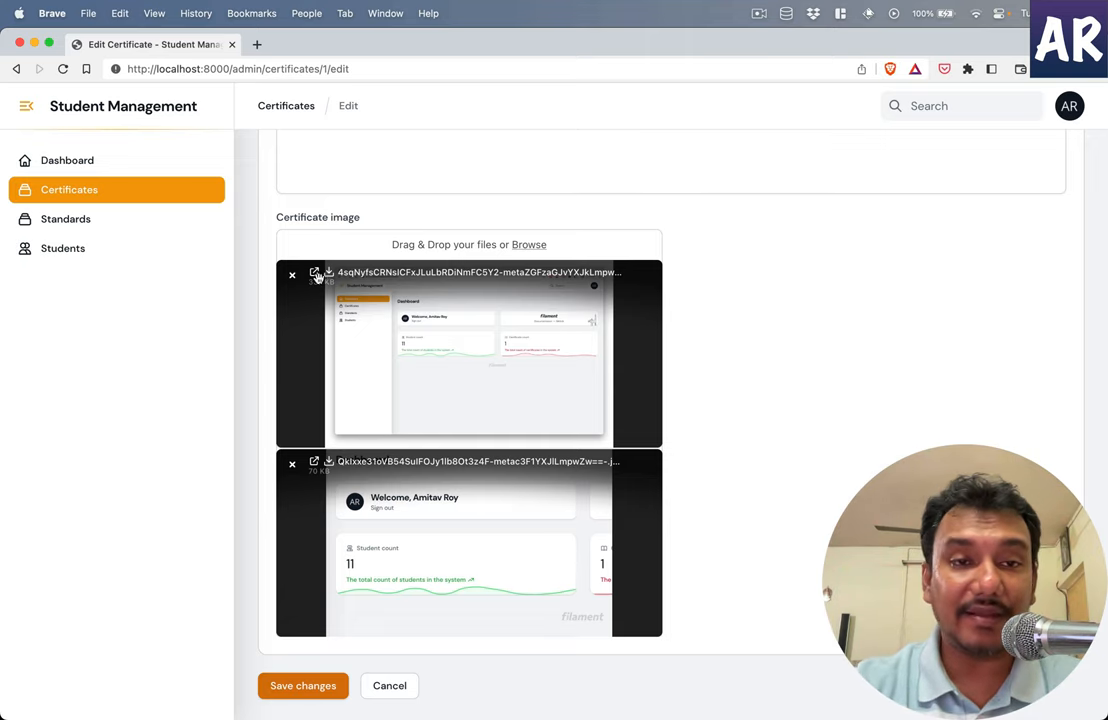
click(315, 272)
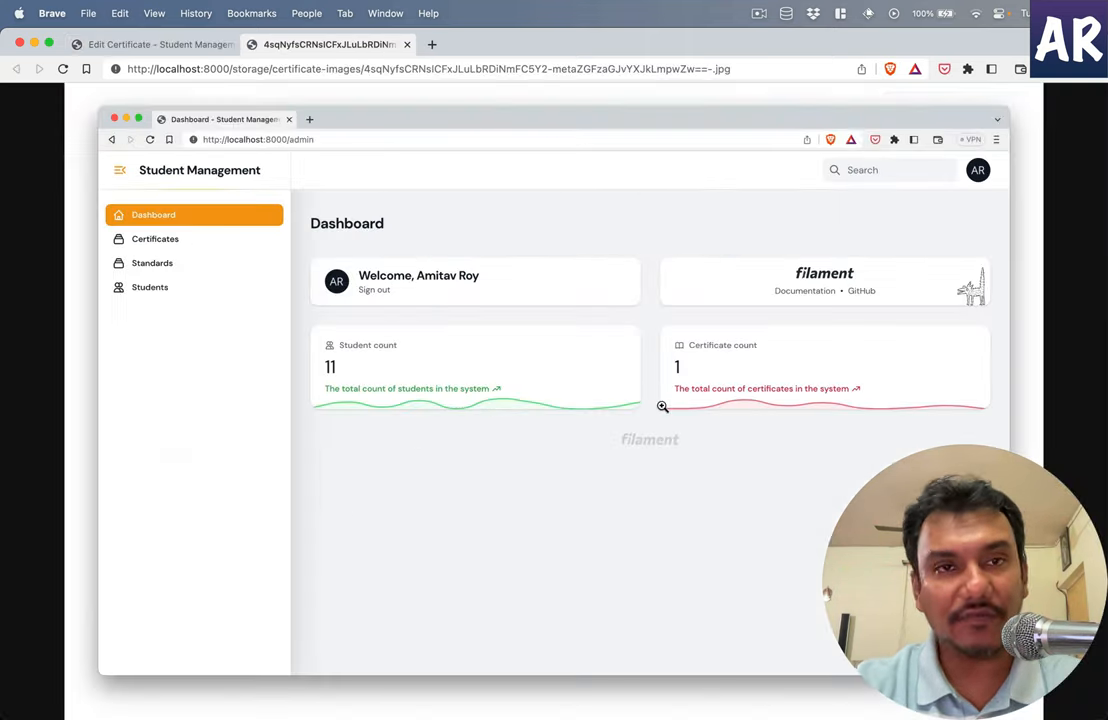
click(150, 44)
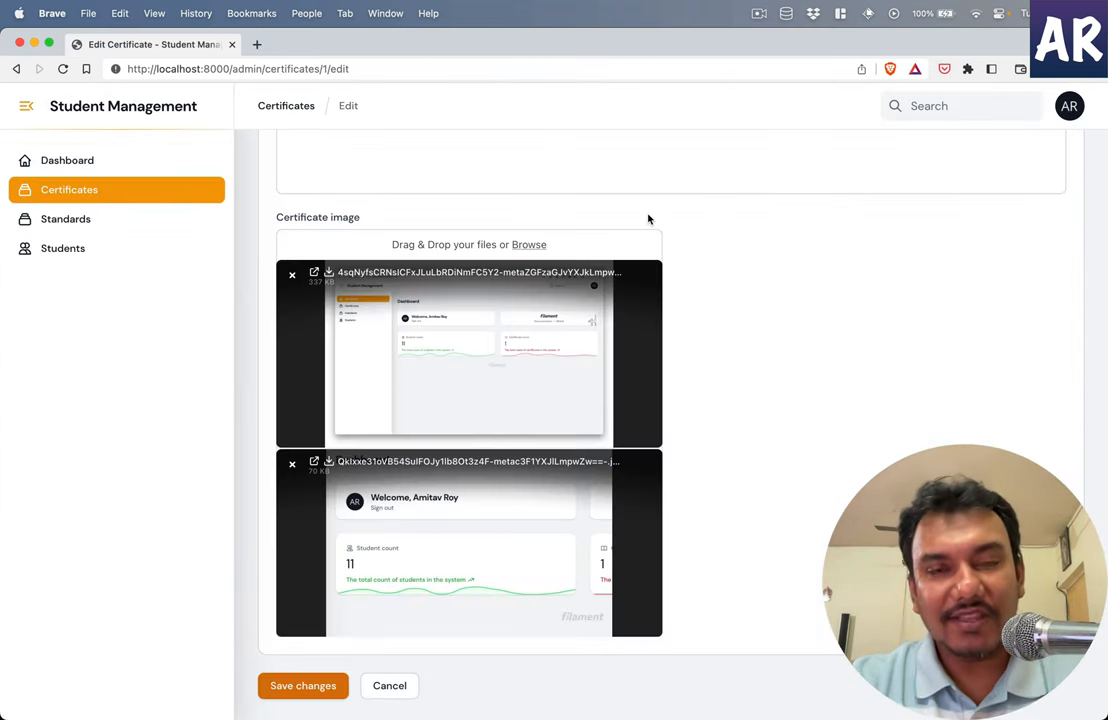